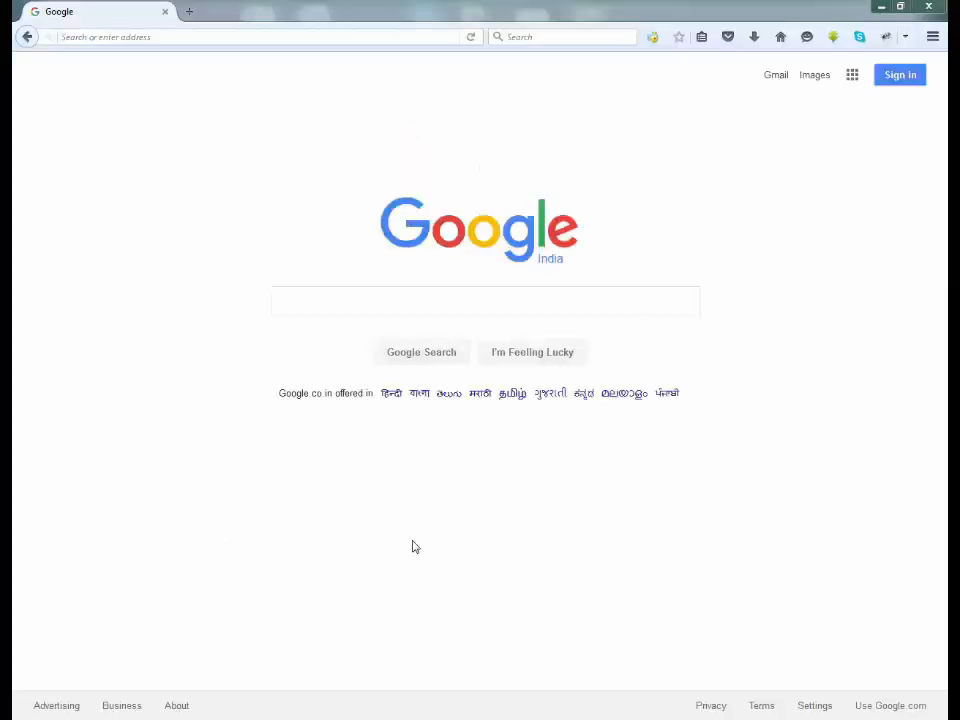
{"action": "mouse_move", "coordinate": [145, 62]}
{"action": "type", "text": "apps.nic.in"}
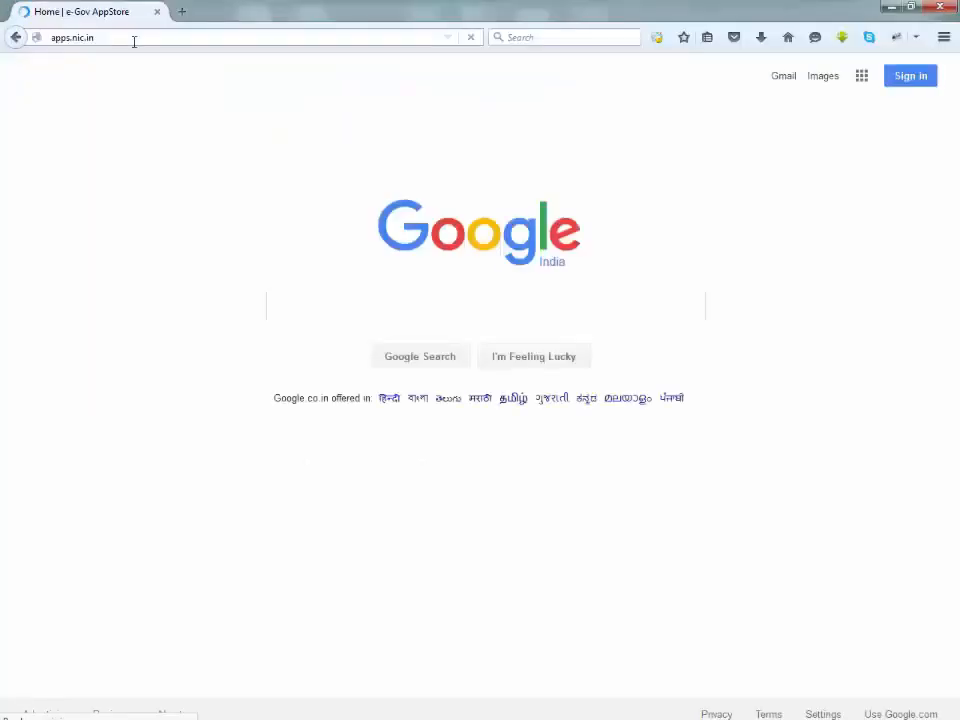
- Load apps.nic.in, the e-Gov AppStore home page, in Firefox
{"action": "key", "text": "Return"}
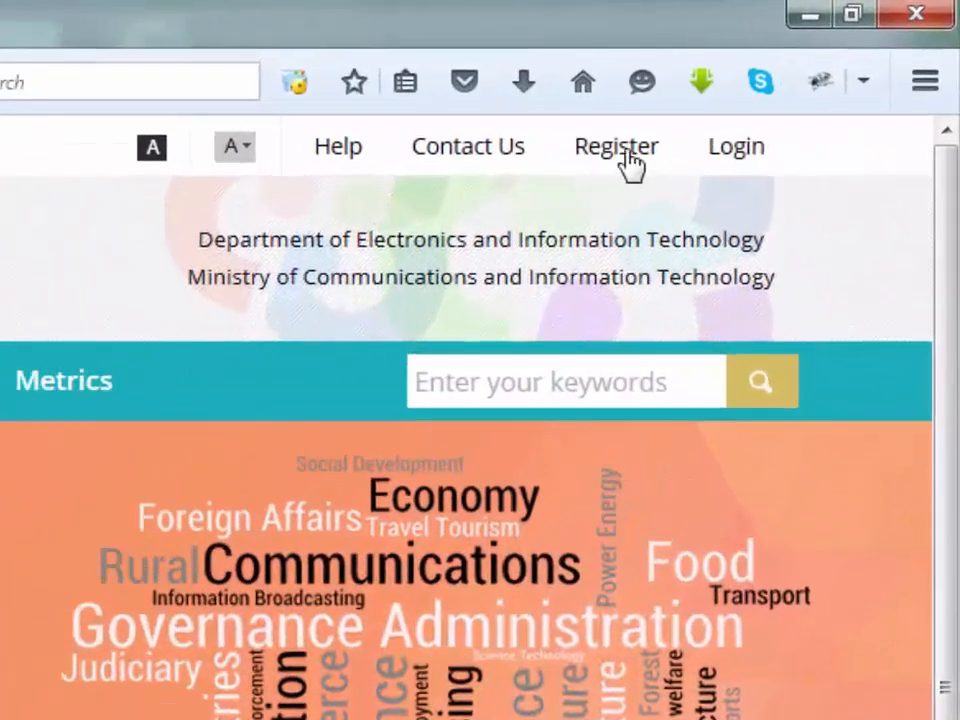
- Go to the Register page to create a new account
{"action": "left_click", "coordinate": [616, 146]}
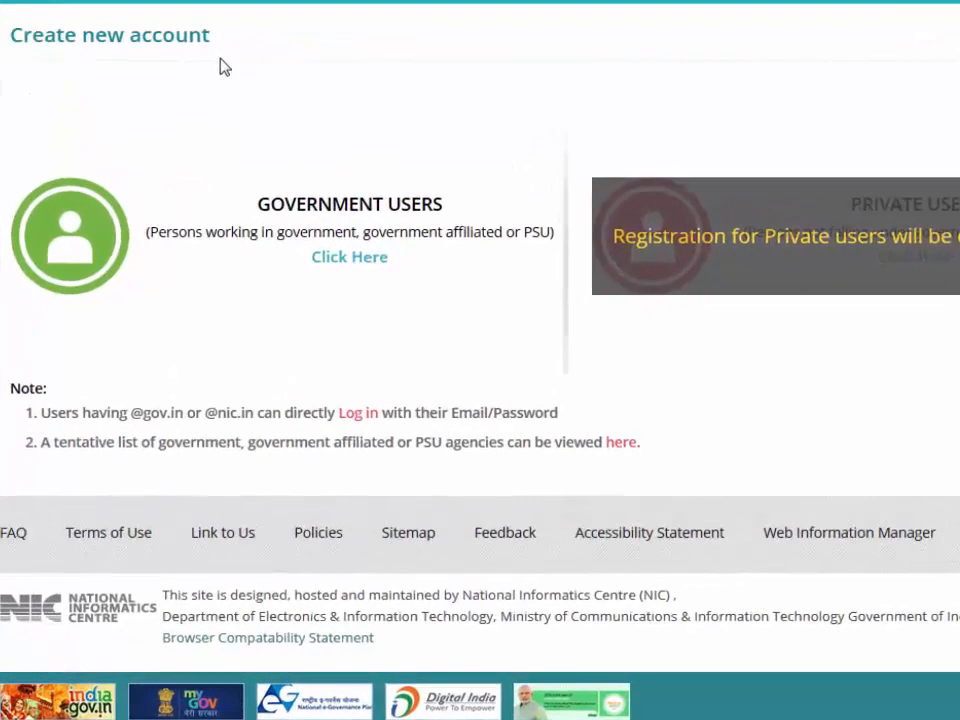
{"action": "mouse_move", "coordinate": [199, 82]}
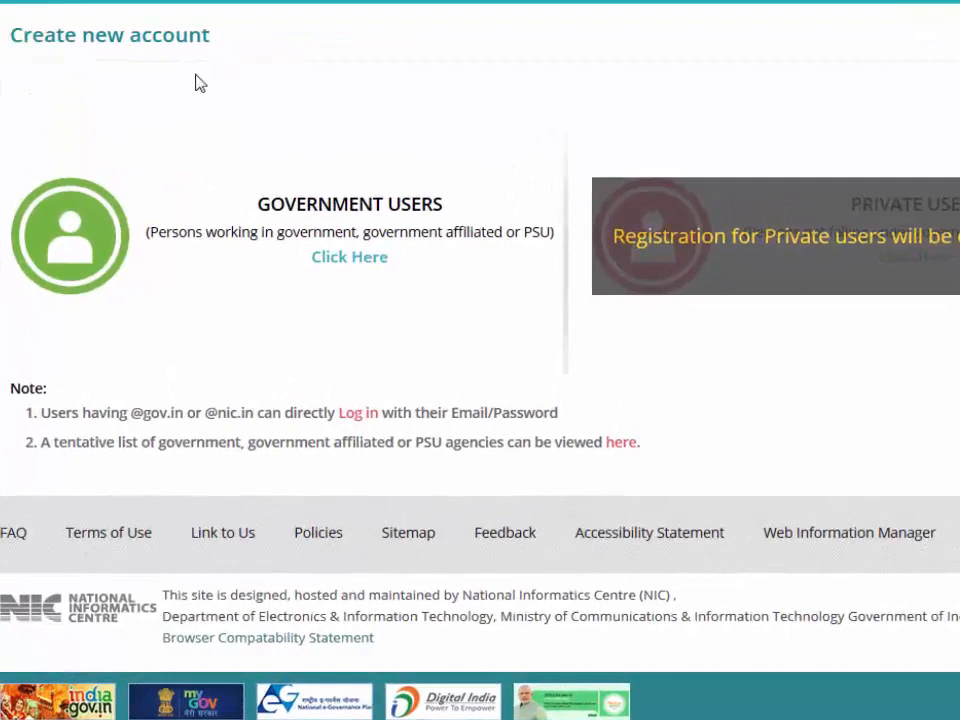
{"action": "mouse_move", "coordinate": [220, 130]}
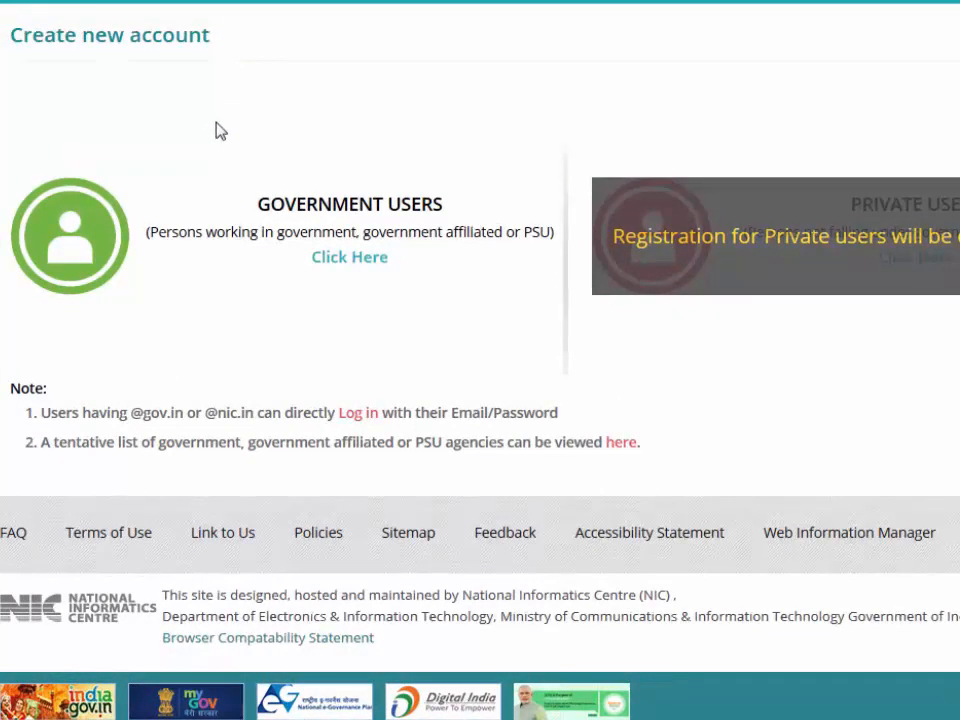
{"action": "mouse_move", "coordinate": [220, 237]}
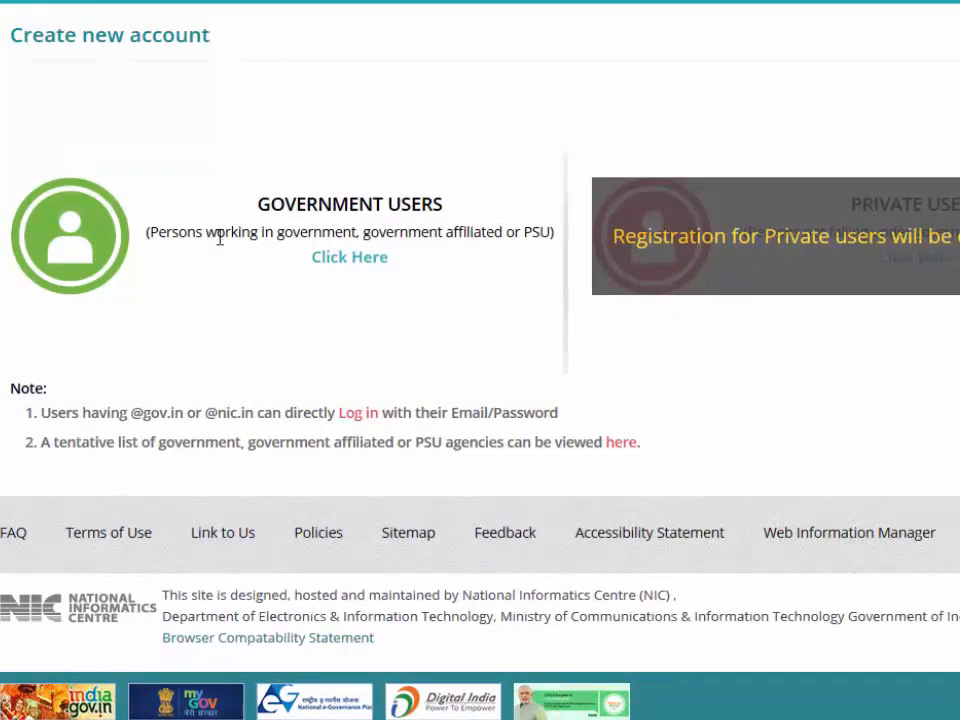
{"action": "mouse_move", "coordinate": [349, 257]}
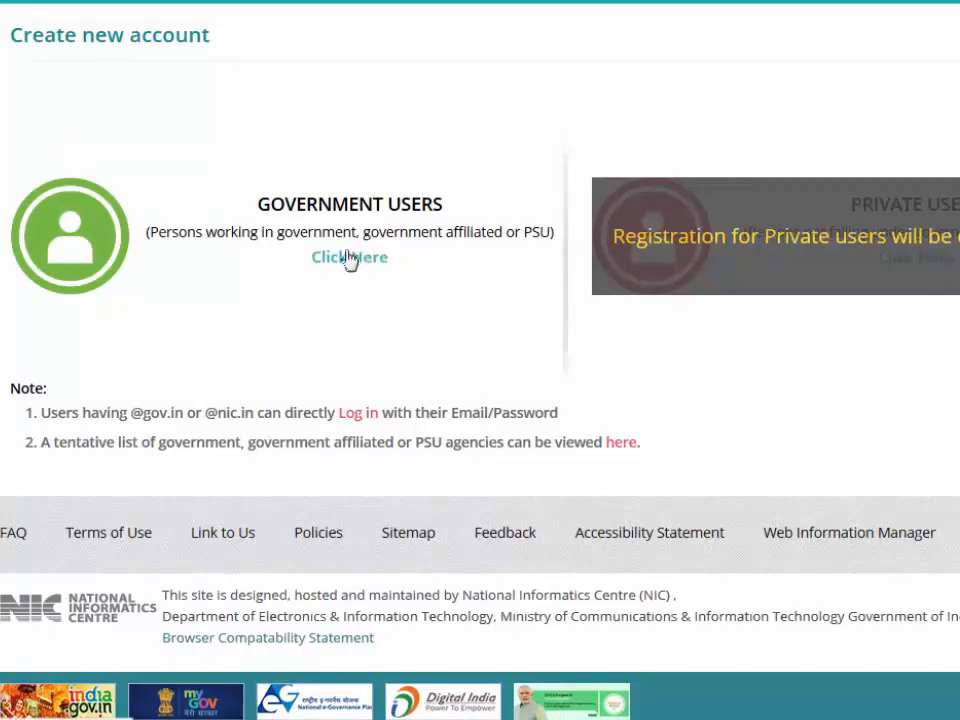
{"action": "mouse_move", "coordinate": [147, 383]}
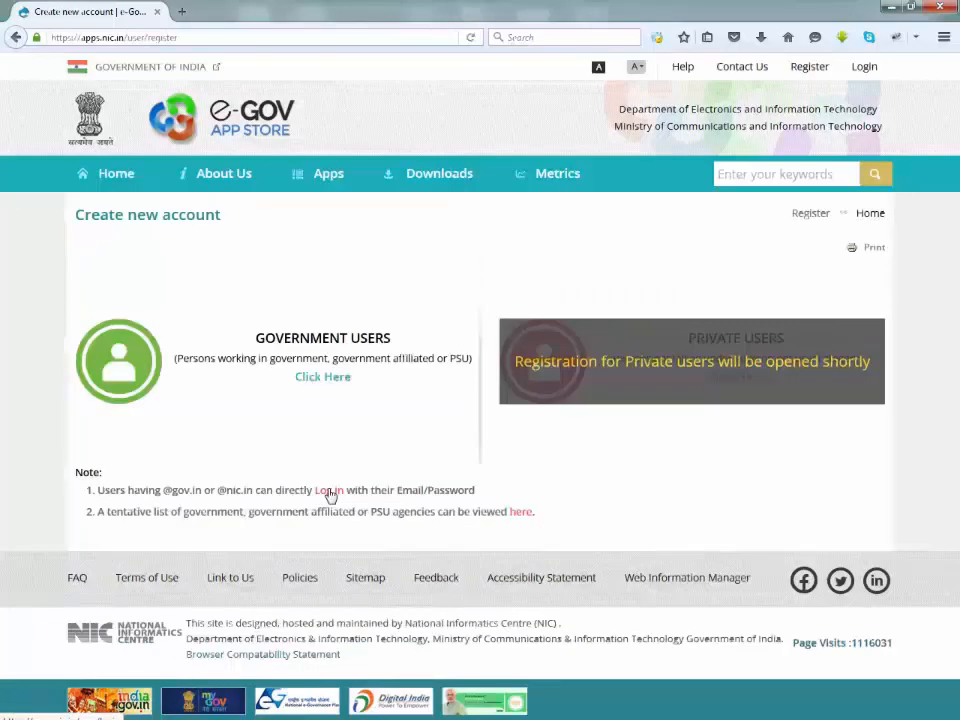
- Log in to e-Gov AppStore as user 'deepa' with a government email
{"action": "left_click", "coordinate": [327, 490]}
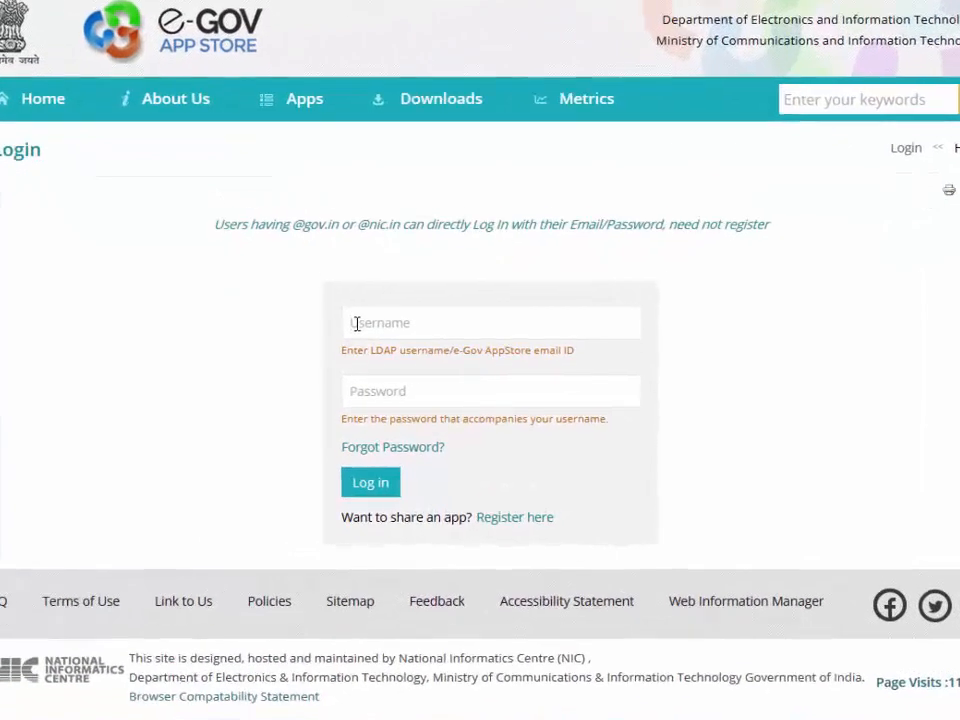
{"action": "type", "text": "deepak.mittal"}
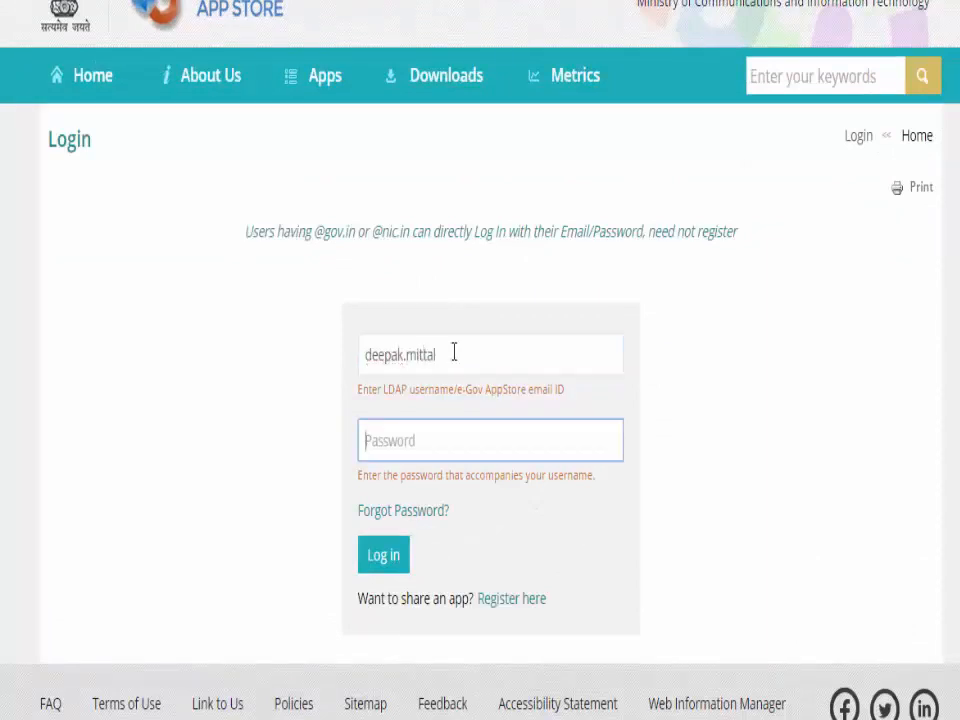
{"action": "left_click", "coordinate": [383, 554]}
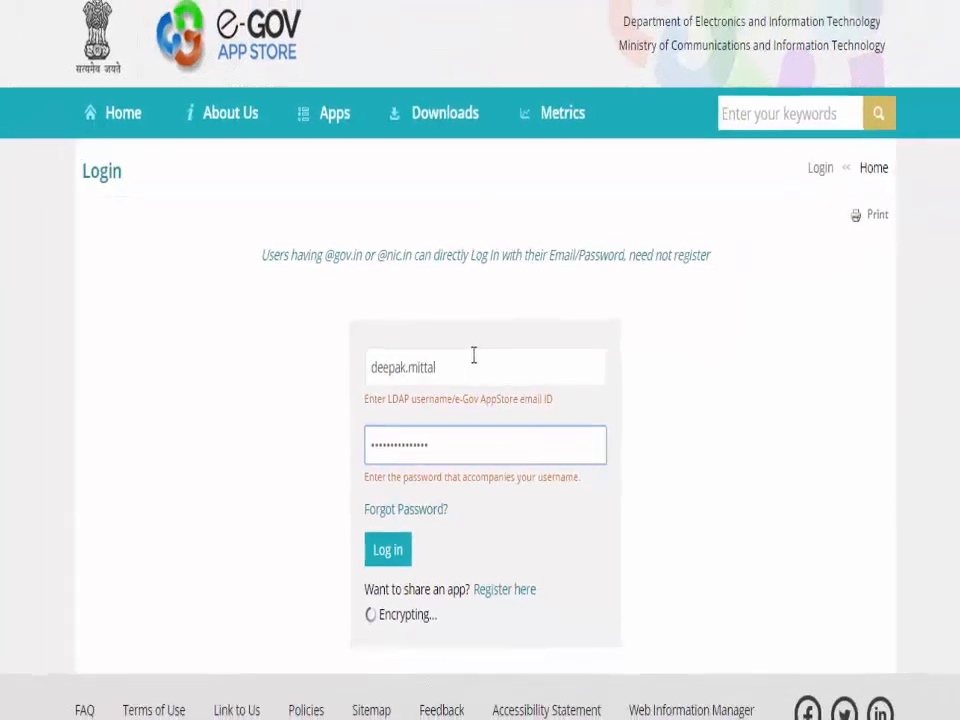
{"action": "left_click", "coordinate": [387, 549]}
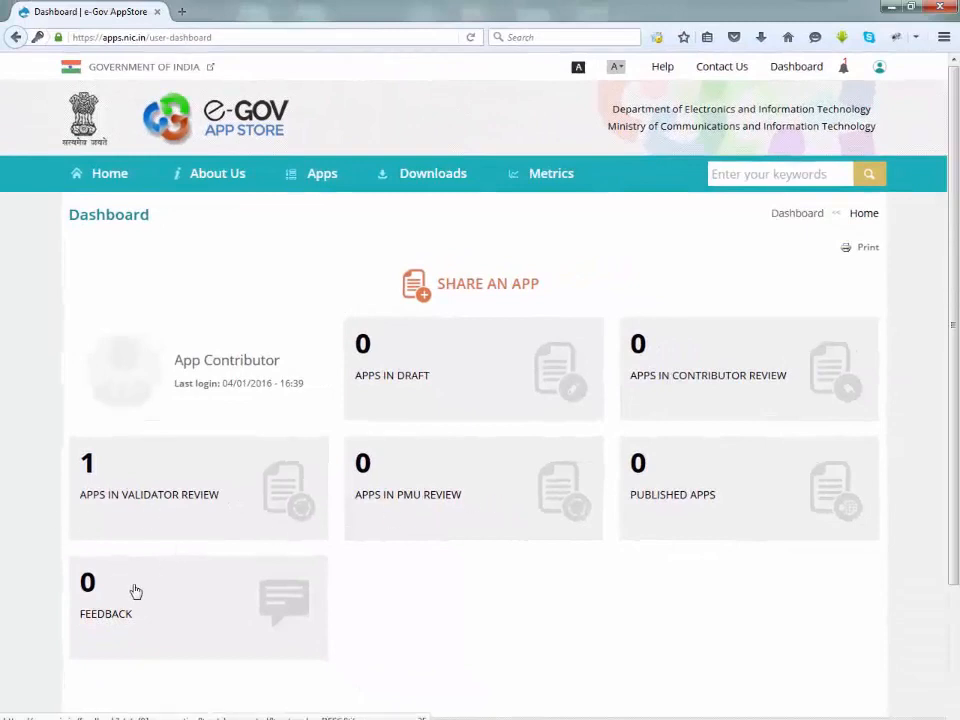
{"action": "mouse_move", "coordinate": [490, 288]}
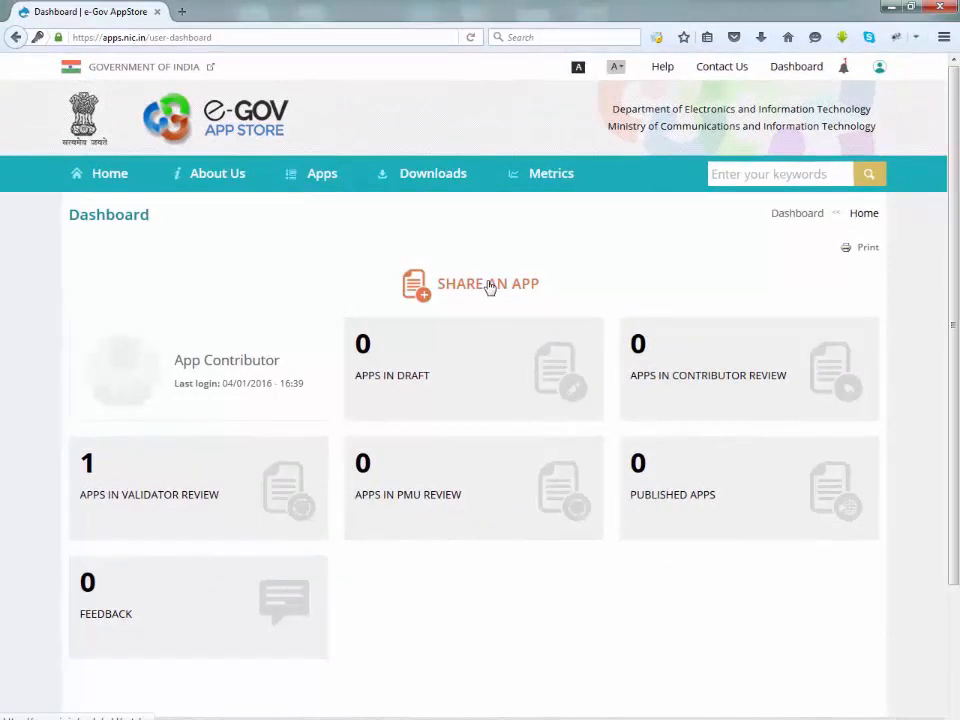
- Start a new Share an App submission from the dashboard
{"action": "left_click", "coordinate": [487, 284]}
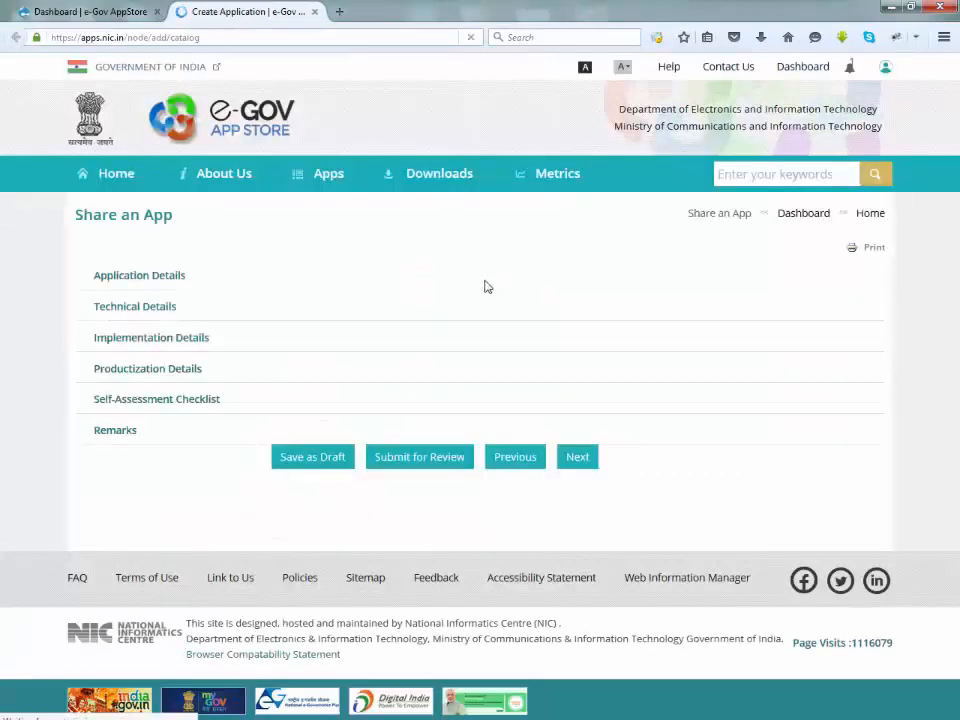
- Enter application name 'Test' and the remaining Application Details fields
{"action": "left_click", "coordinate": [139, 275]}
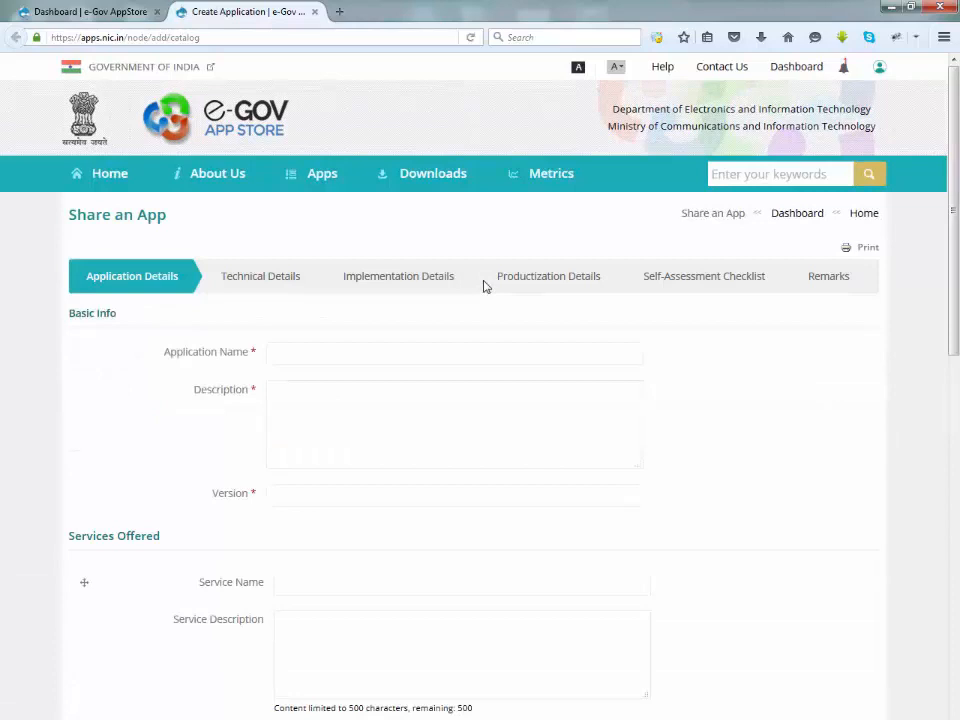
{"action": "mouse_move", "coordinate": [305, 305]}
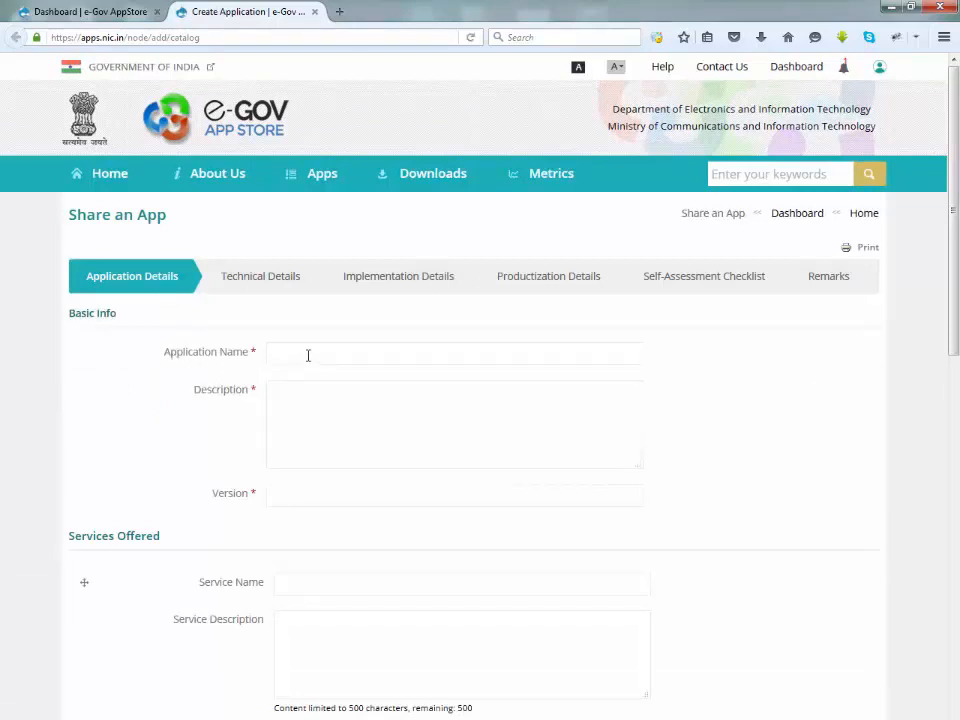
{"action": "mouse_move", "coordinate": [141, 305]}
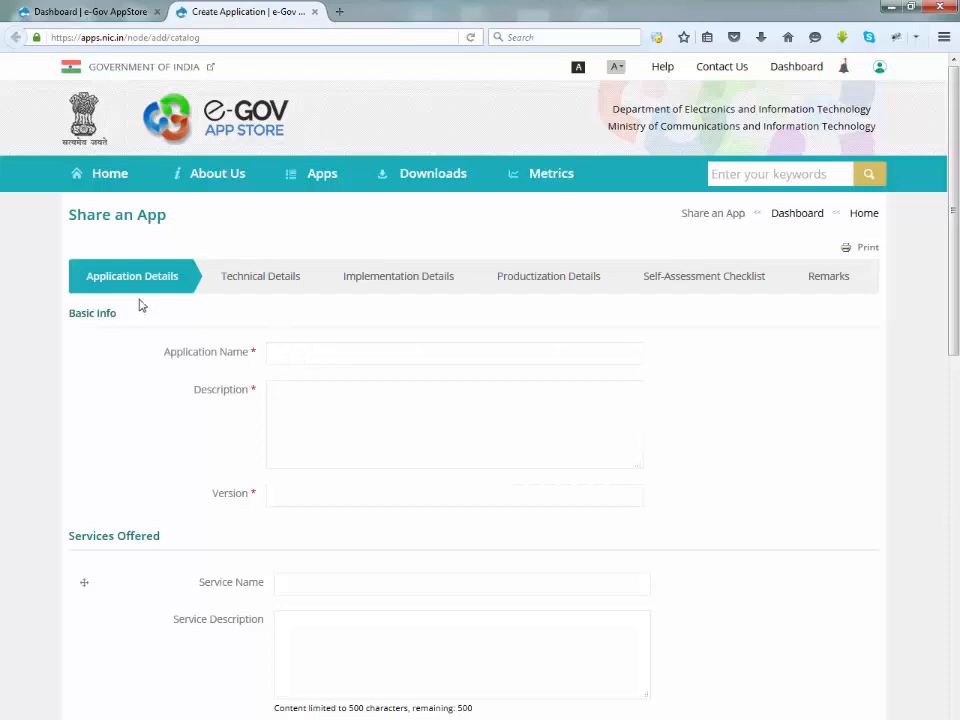
{"action": "mouse_move", "coordinate": [175, 276]}
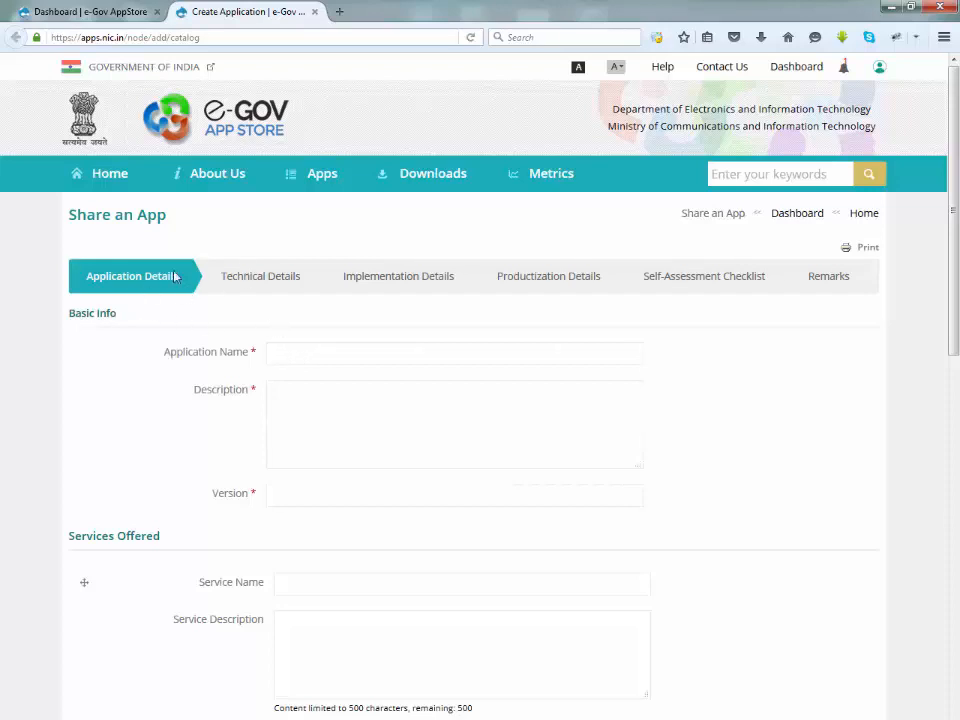
{"action": "mouse_move", "coordinate": [420, 295]}
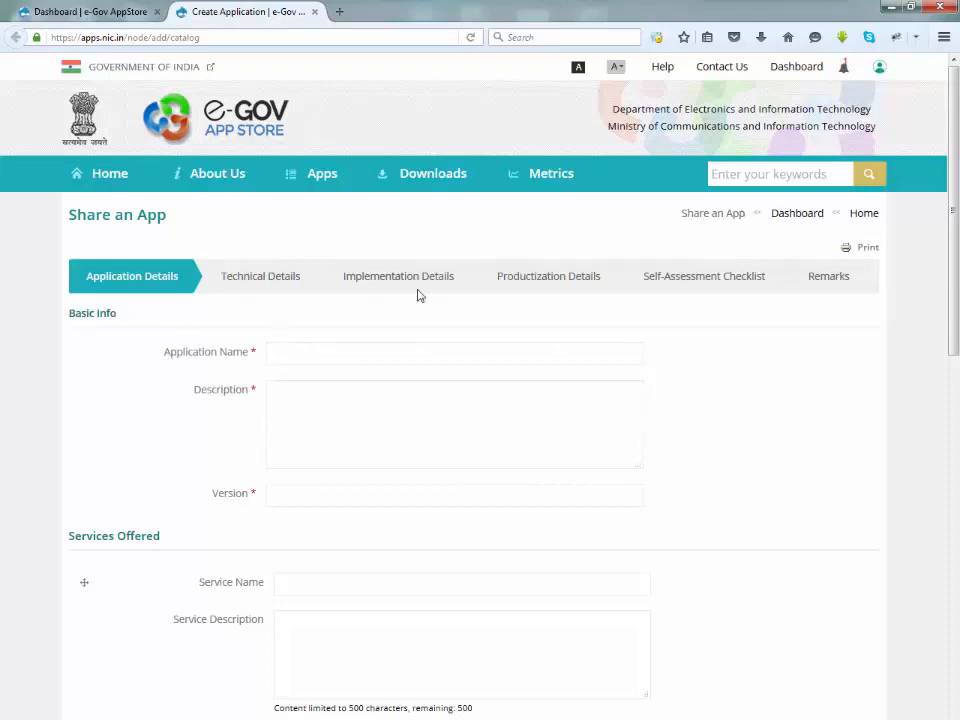
{"action": "mouse_move", "coordinate": [703, 296]}
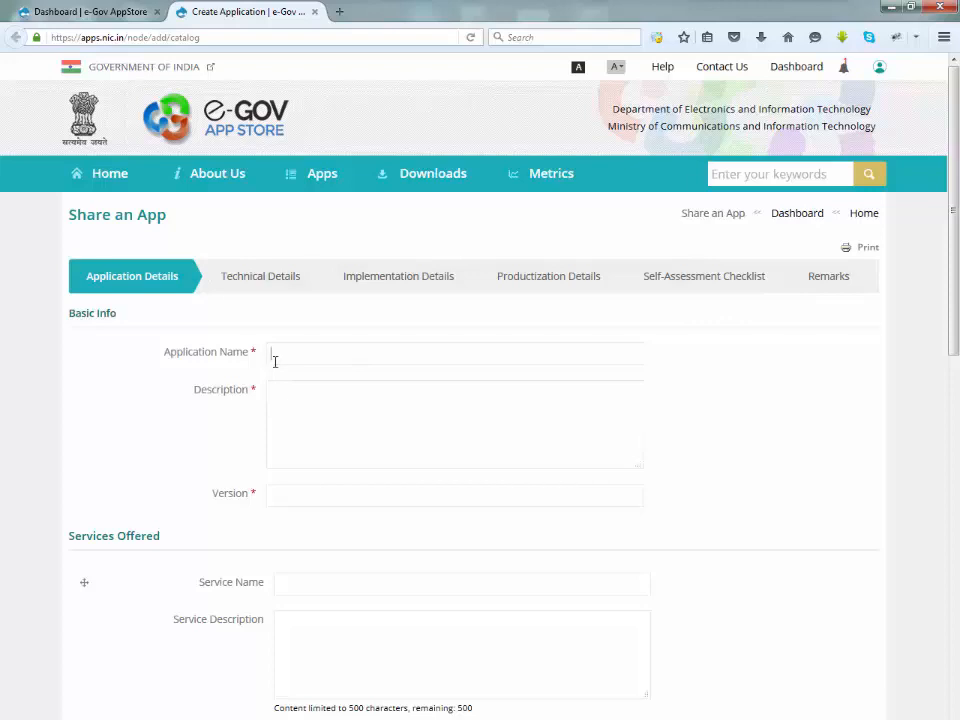
{"action": "scroll", "scroll_direction": "down", "scroll_amount": 3}
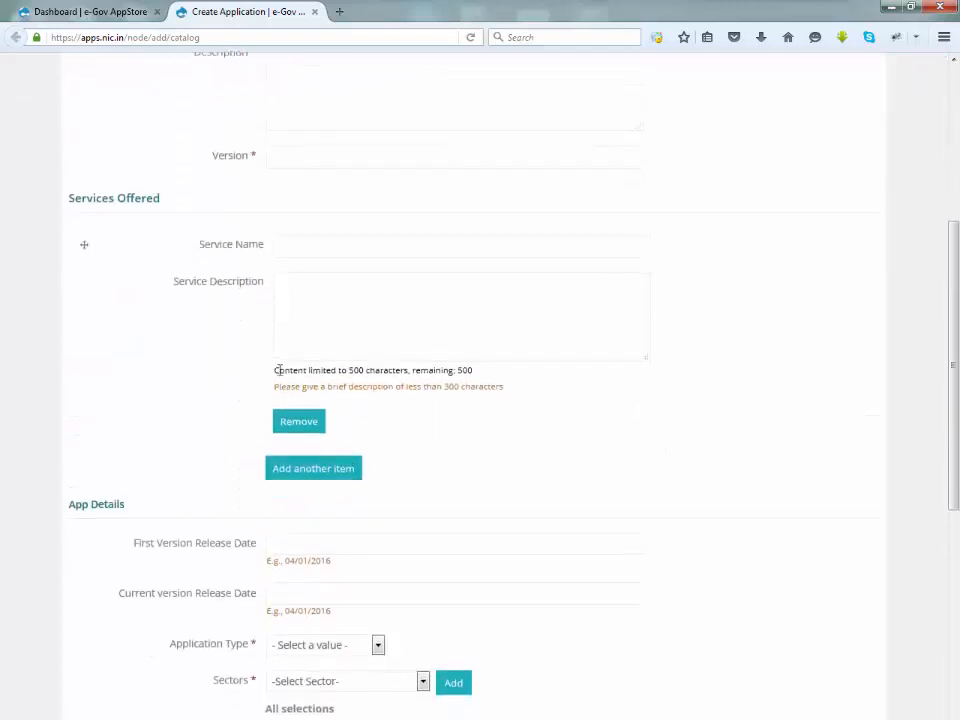
{"action": "scroll", "scroll_direction": "up", "scroll_amount": 3}
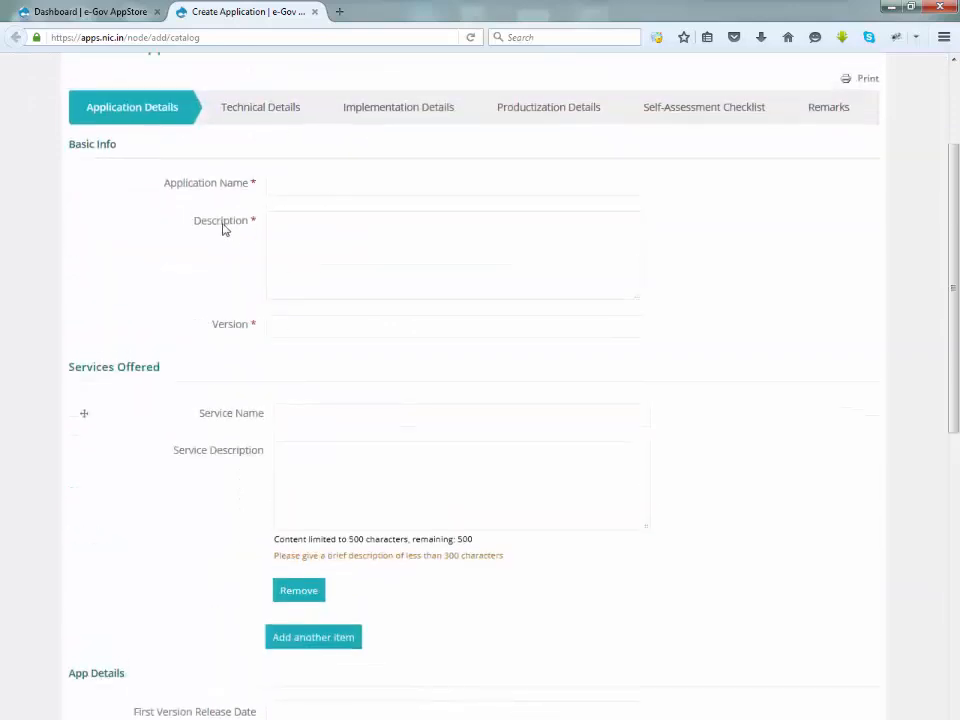
{"action": "type", "text": "Test"}
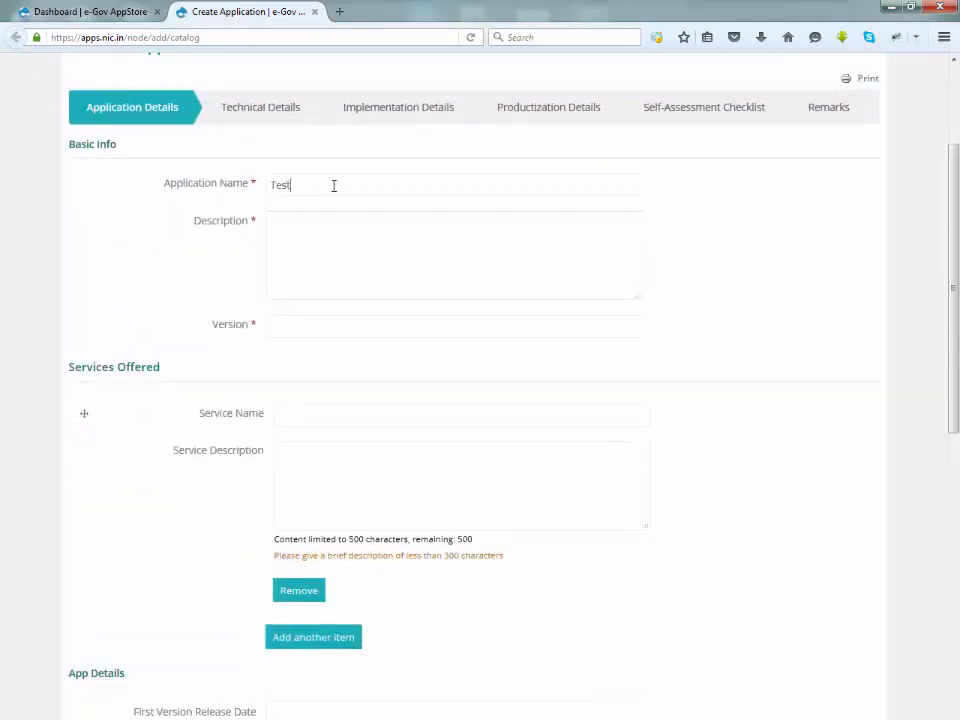
{"action": "mouse_move", "coordinate": [307, 238]}
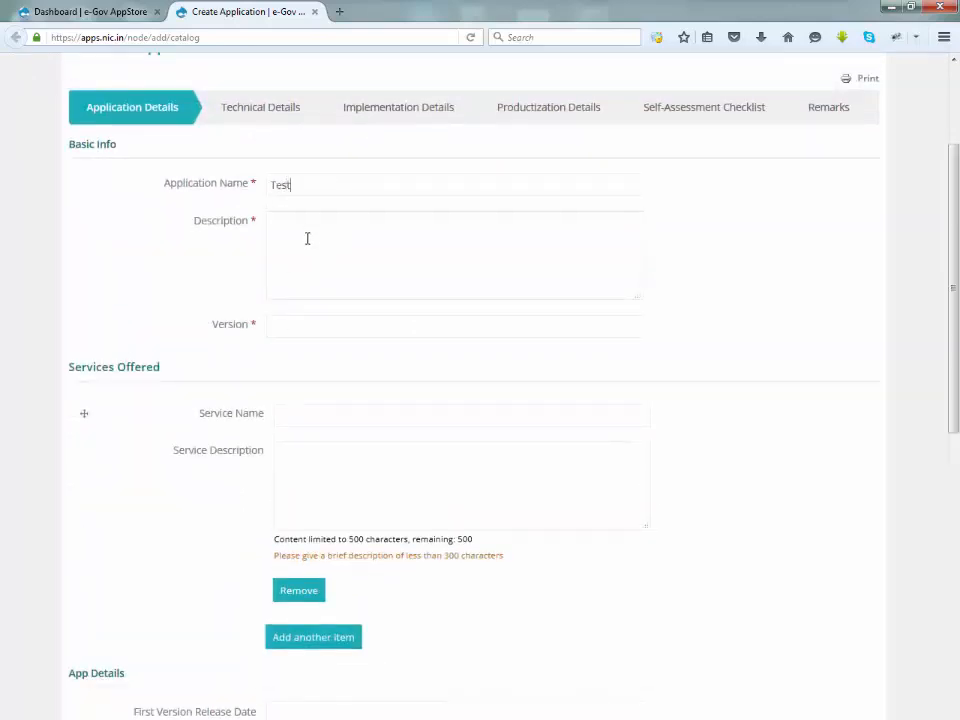
{"action": "scroll", "scroll_direction": "down", "scroll_amount": 3}
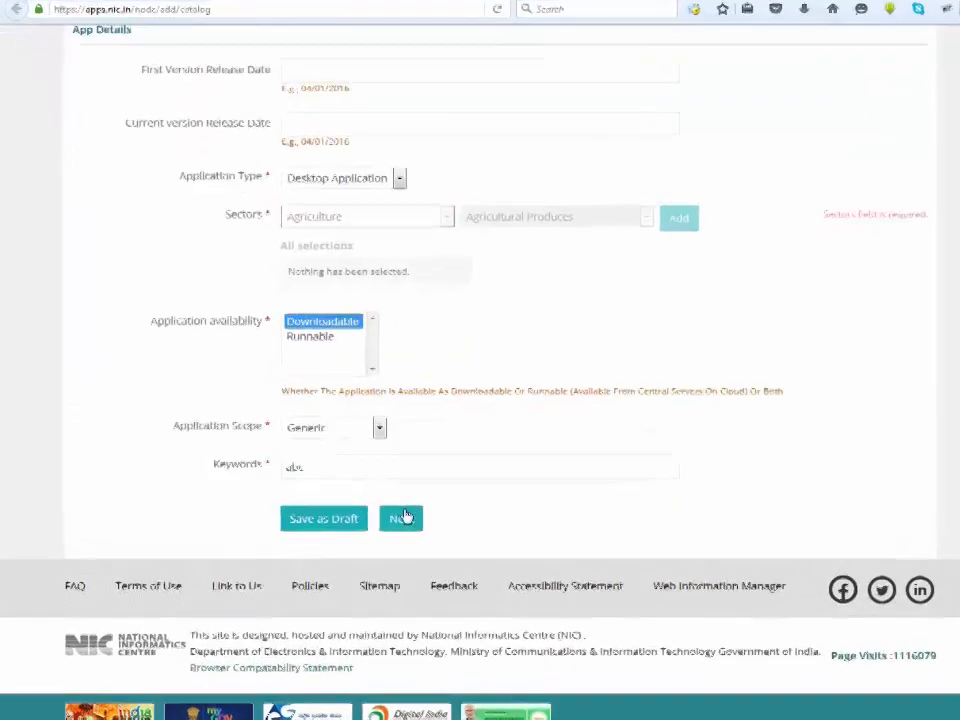
- Advance the form through the Technical Details section to Implementation Details
{"action": "left_click", "coordinate": [401, 518]}
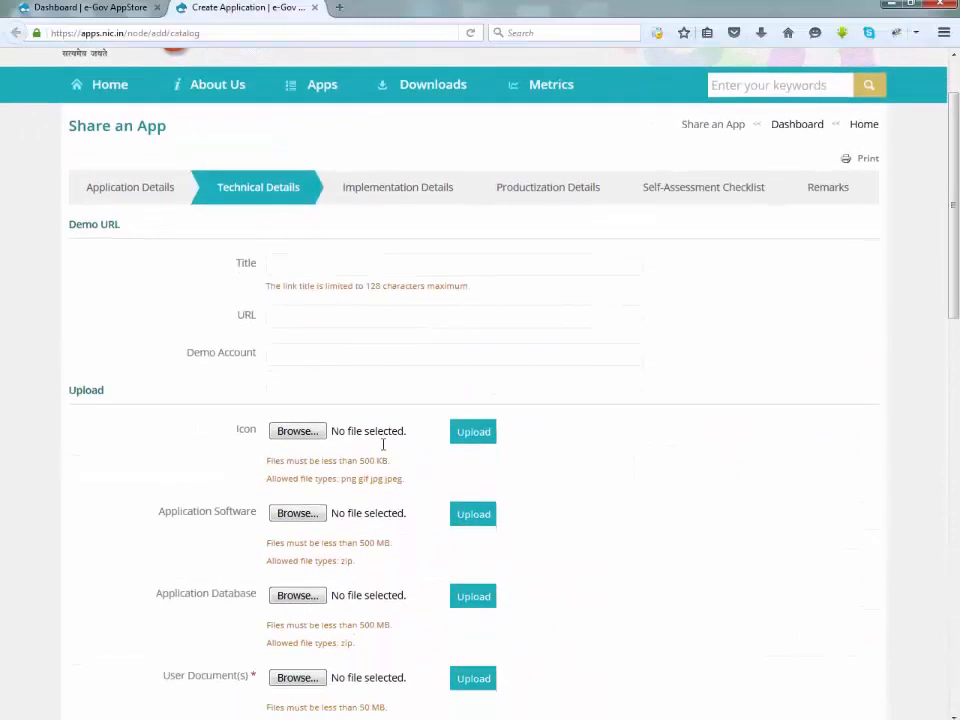
{"action": "scroll", "scroll_direction": "down", "scroll_amount": 3}
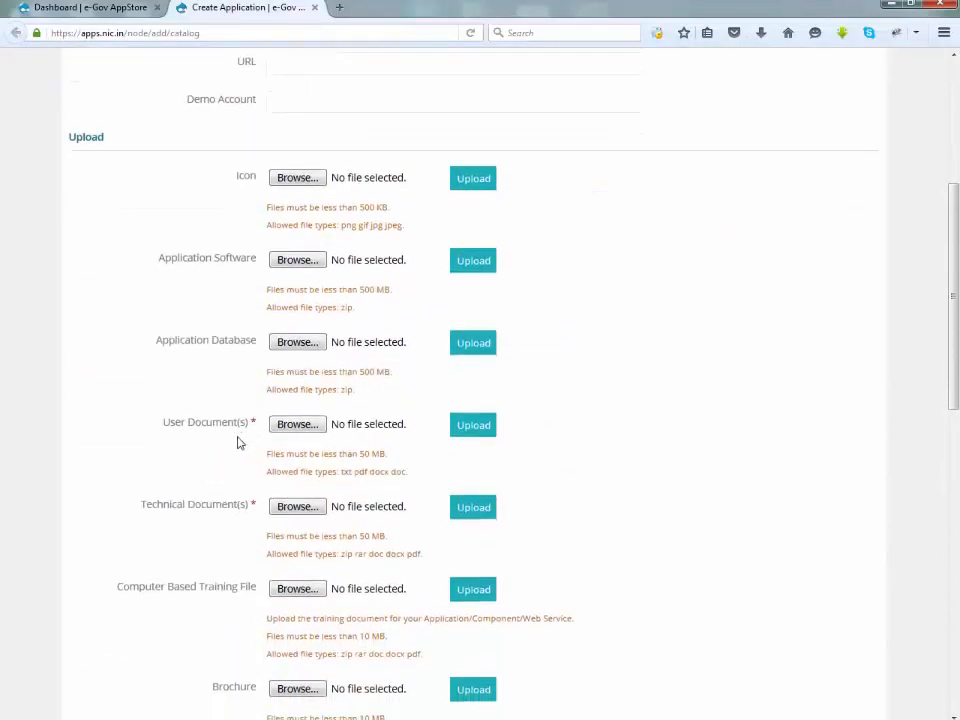
{"action": "scroll", "scroll_direction": "down", "scroll_amount": 3}
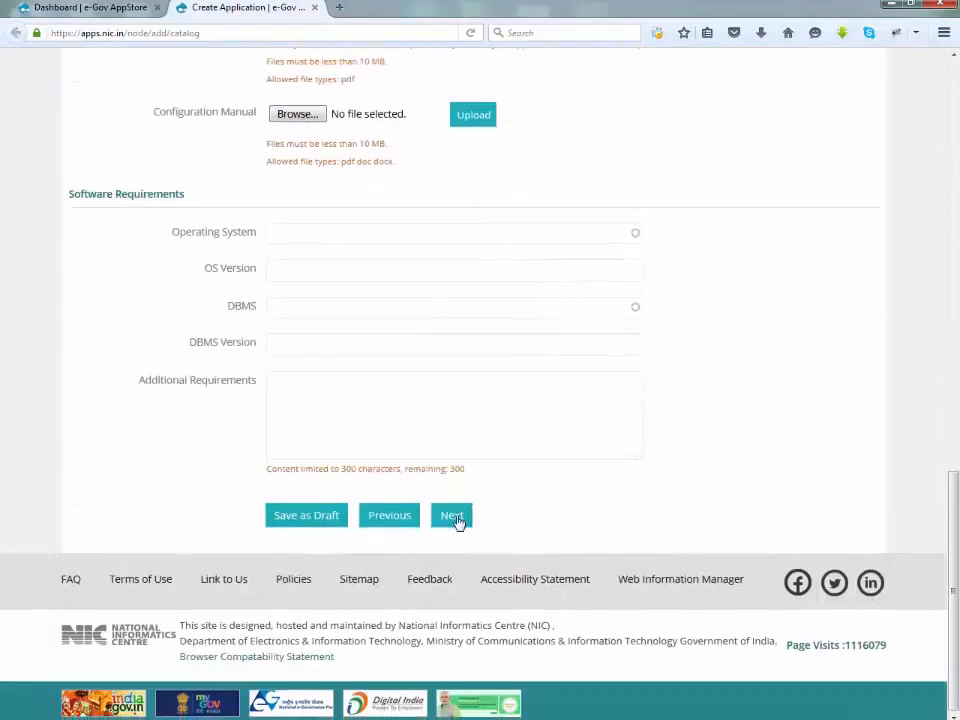
{"action": "left_click", "coordinate": [451, 515]}
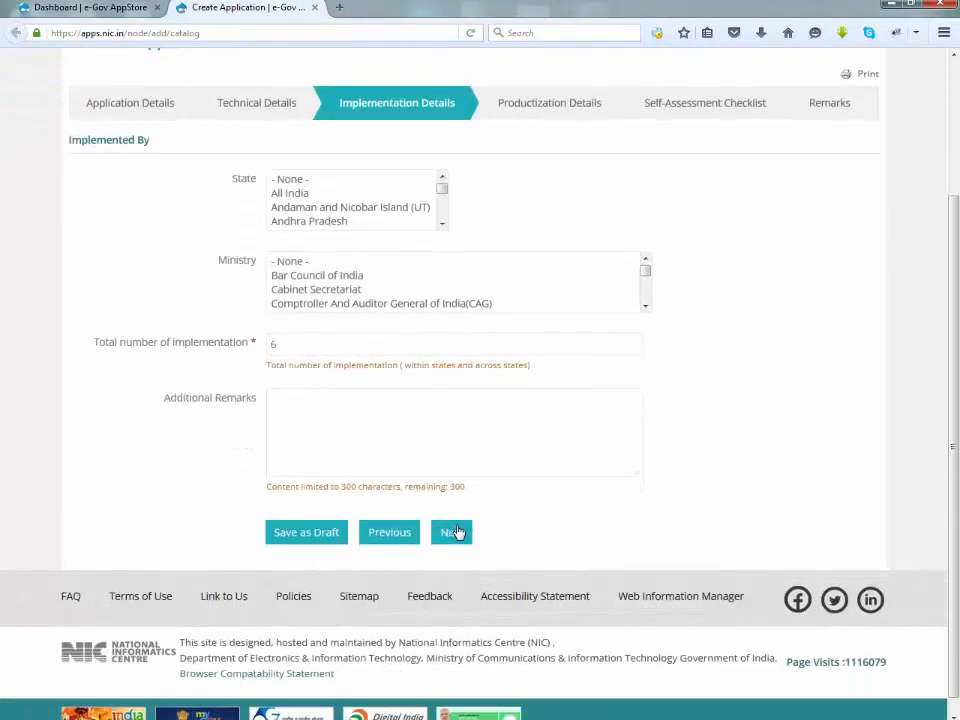
- Pass Productization Details and reach the Self-Assessment checklist
{"action": "left_click", "coordinate": [451, 531]}
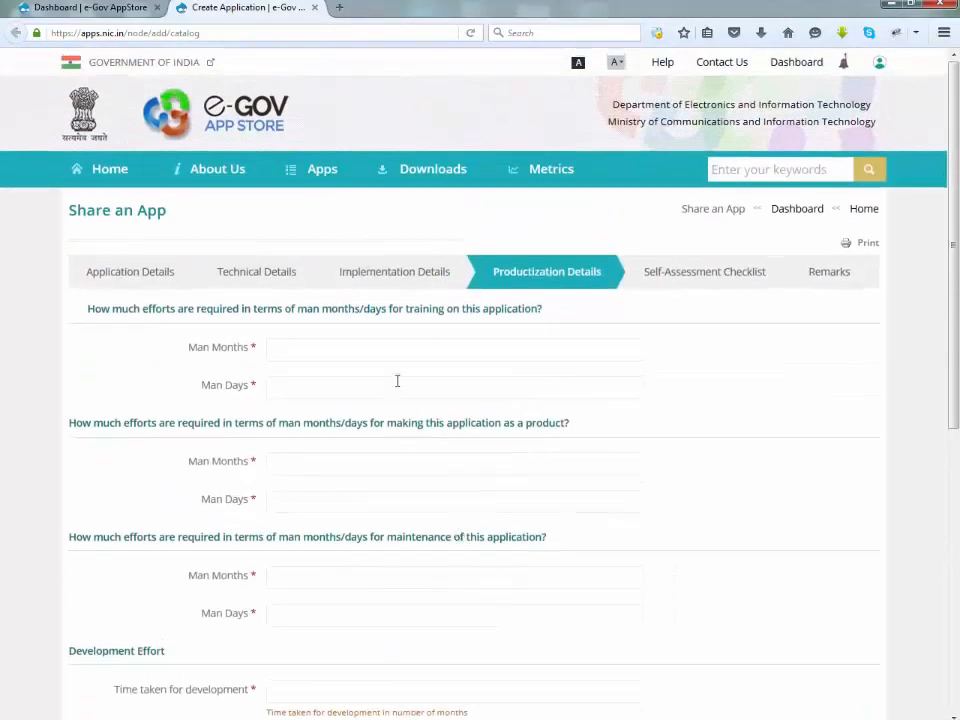
{"action": "left_click", "coordinate": [703, 271]}
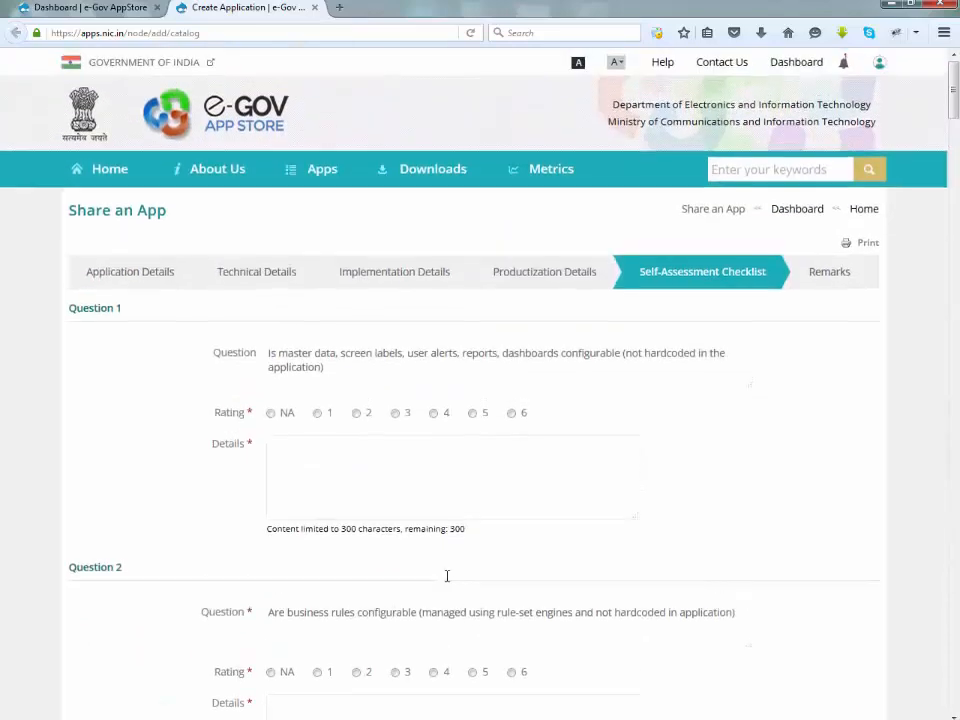
{"action": "scroll", "scroll_direction": "down", "scroll_amount": 3}
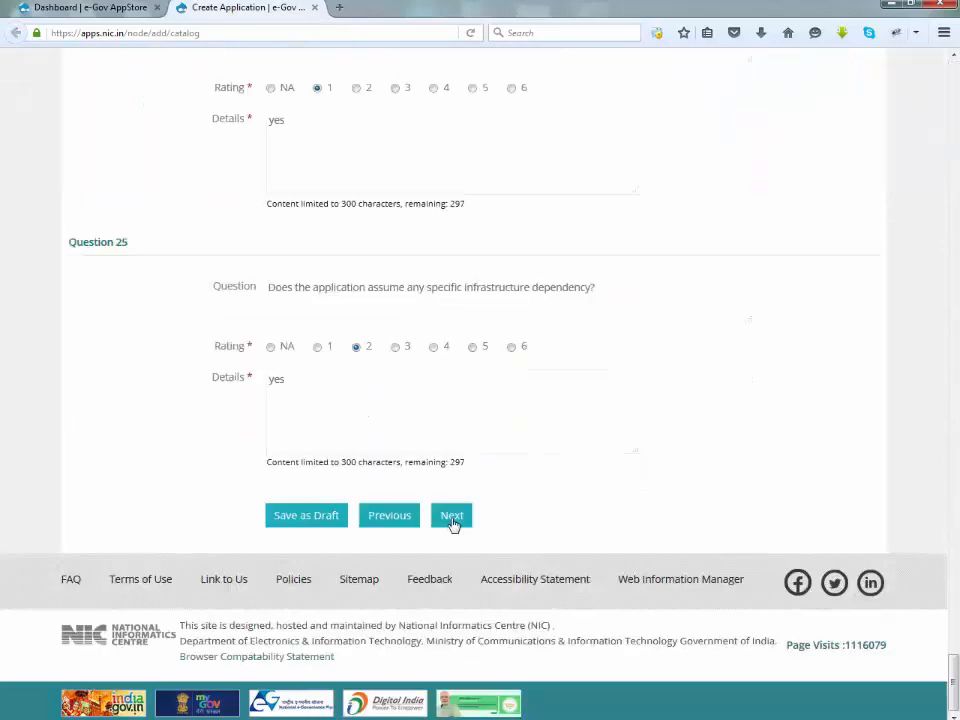
- Add the remark 'test' for the approver and submit the app for review
{"action": "left_click", "coordinate": [451, 515]}
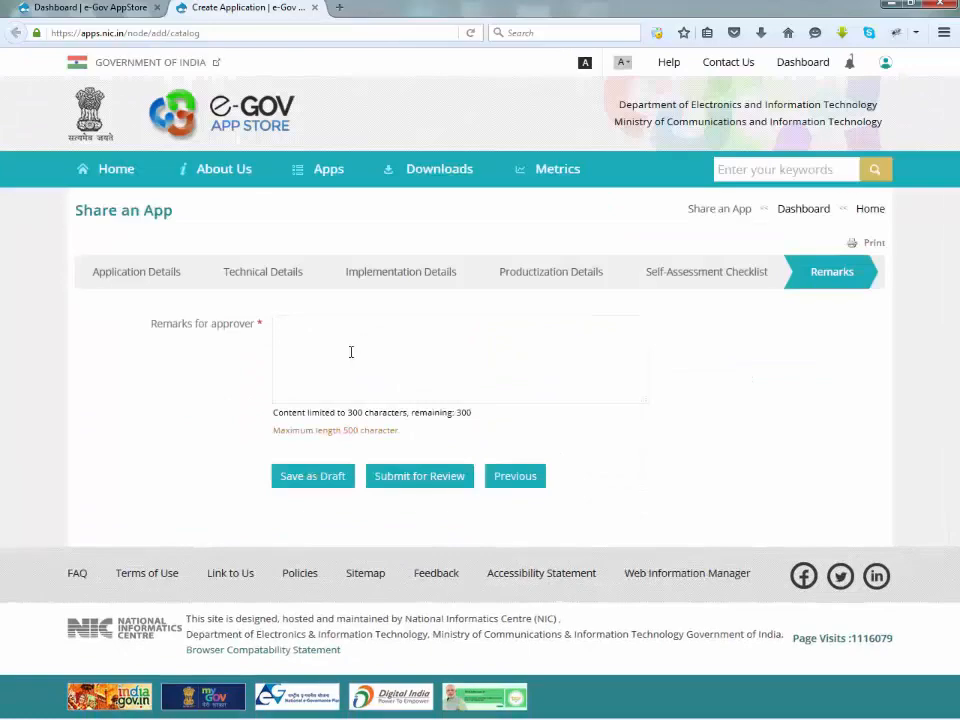
{"action": "type", "text": "t"}
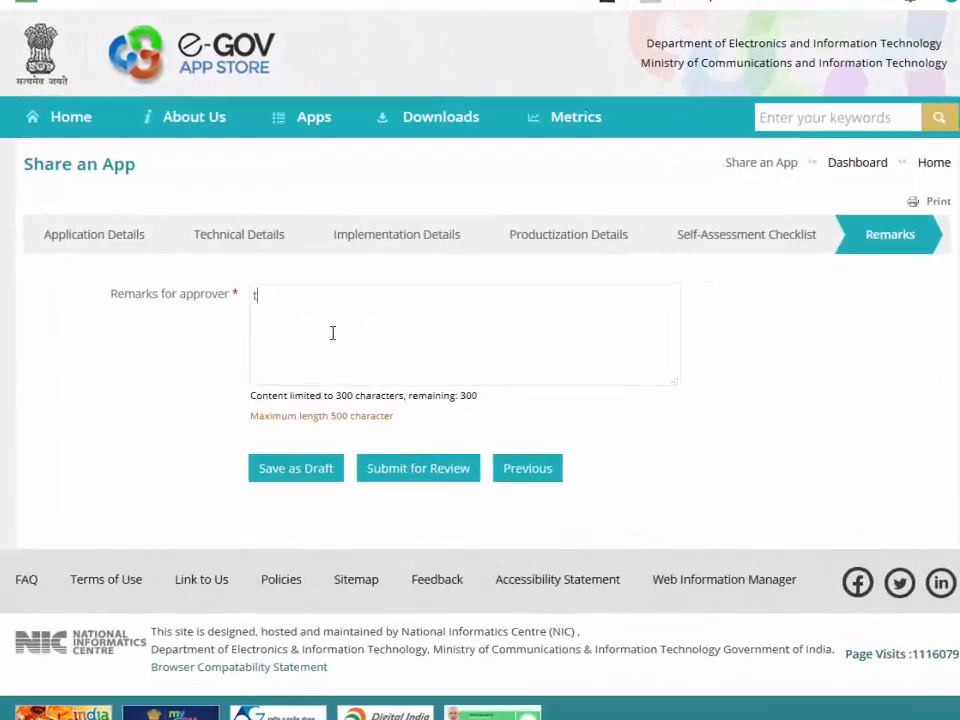
{"action": "type", "text": "est"}
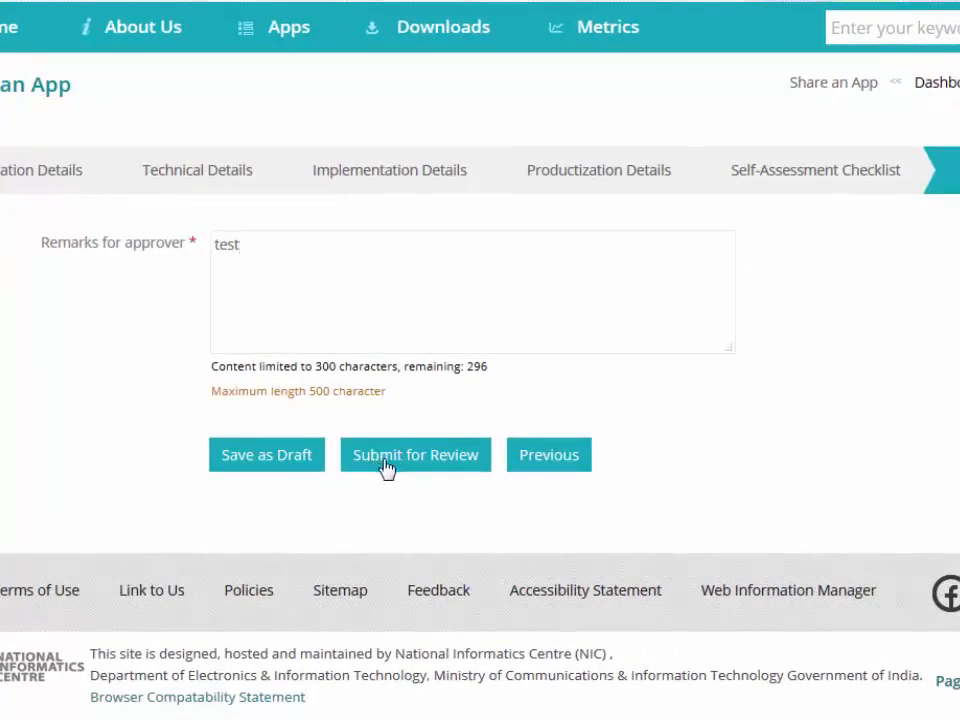
{"action": "left_click", "coordinate": [415, 455]}
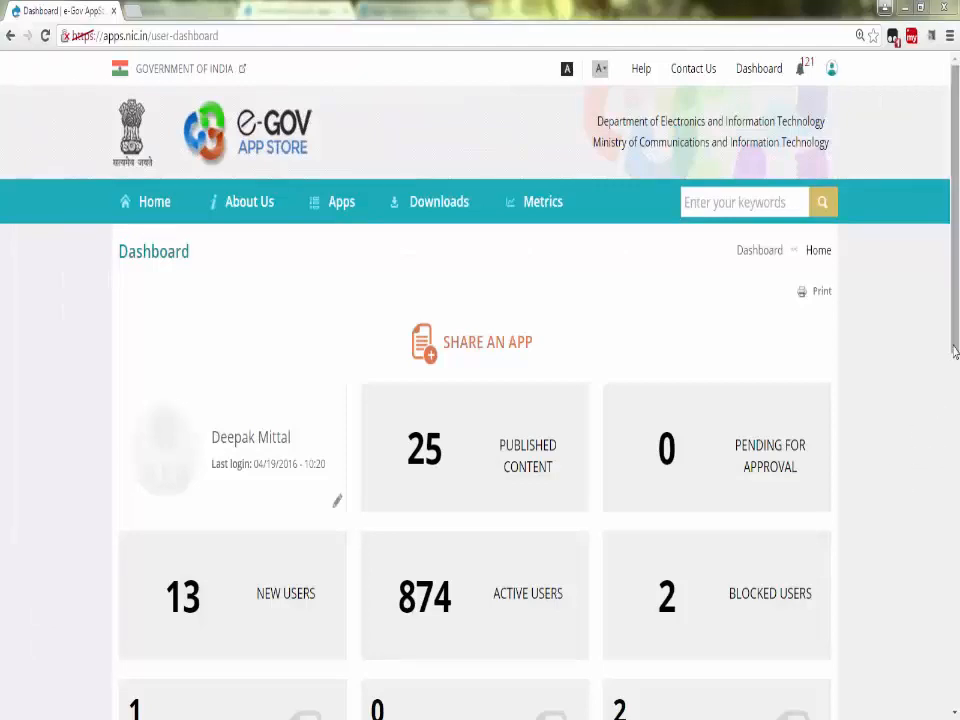
- Browse the Validator Review apps list, including App Store MobileApp and Test1
{"action": "scroll", "scroll_direction": "down", "scroll_amount": 3}
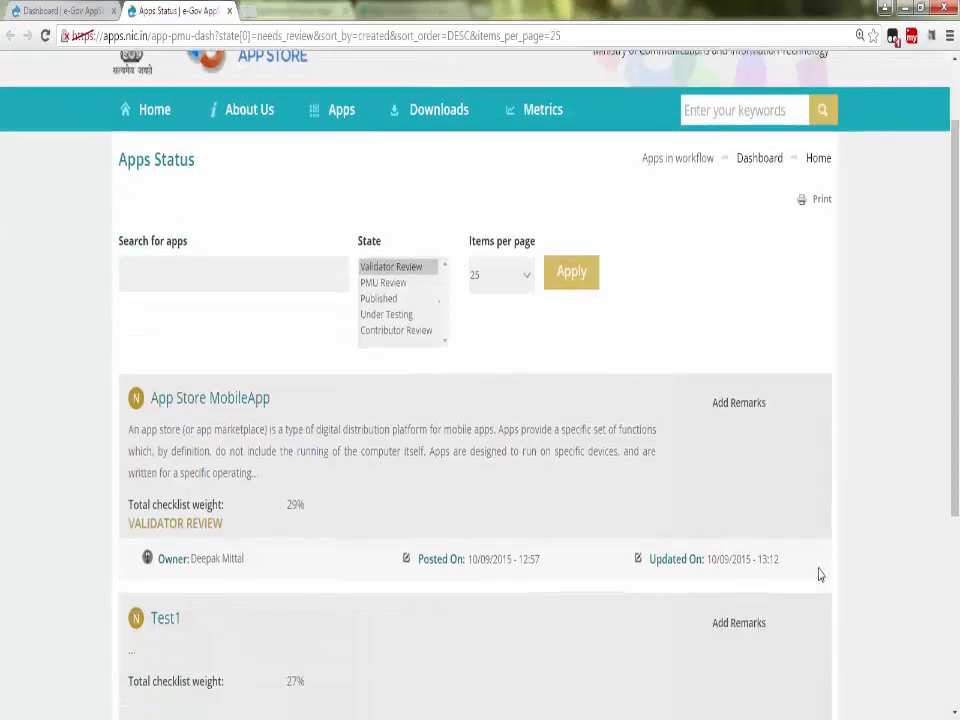
{"action": "scroll", "scroll_direction": "up", "scroll_amount": 3}
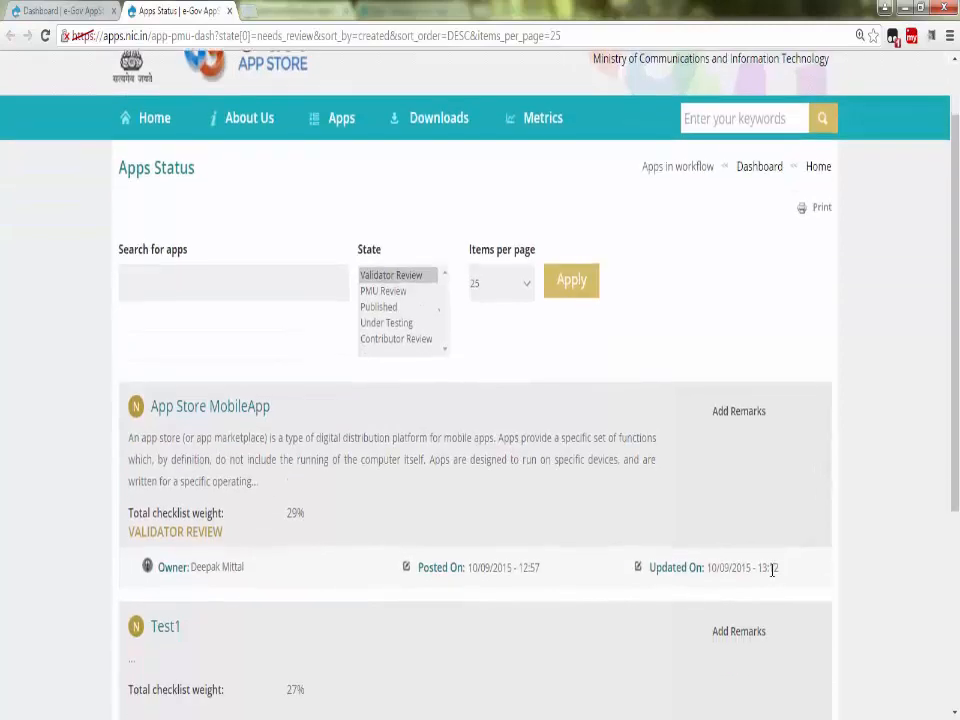
{"action": "scroll", "scroll_direction": "down", "scroll_amount": 3}
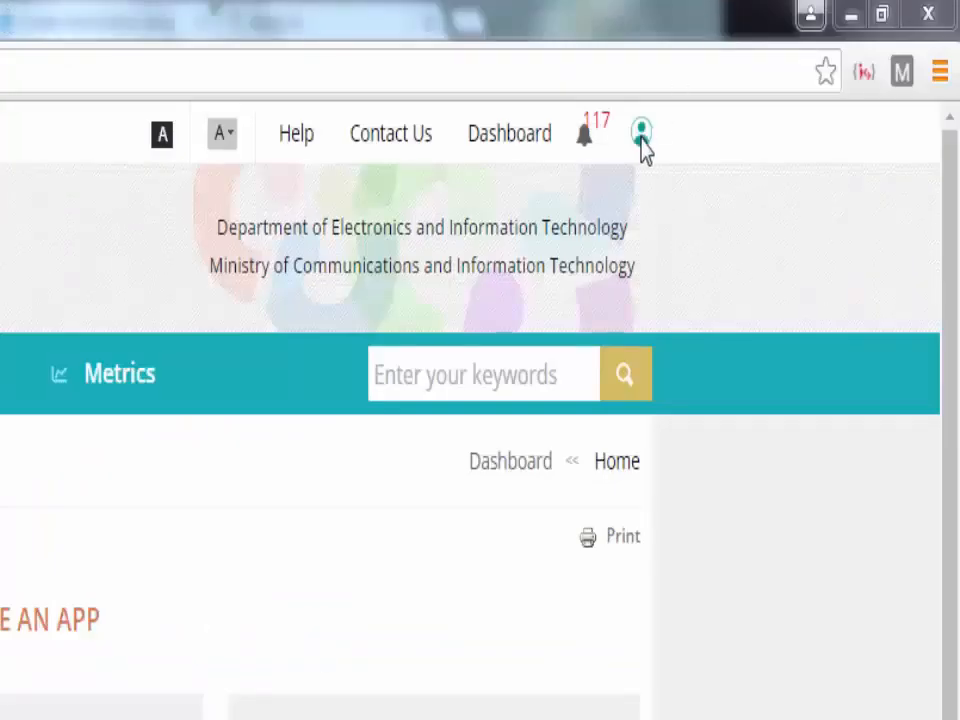
- Log out of the contributor account from the profile menu
{"action": "left_click", "coordinate": [641, 133]}
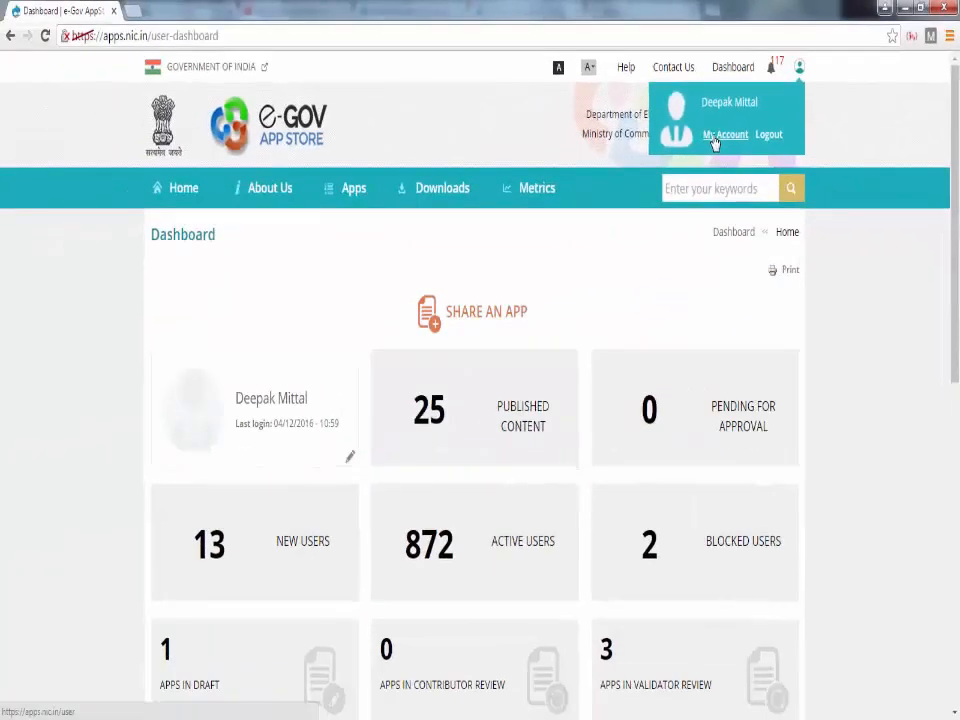
{"action": "left_click", "coordinate": [725, 134]}
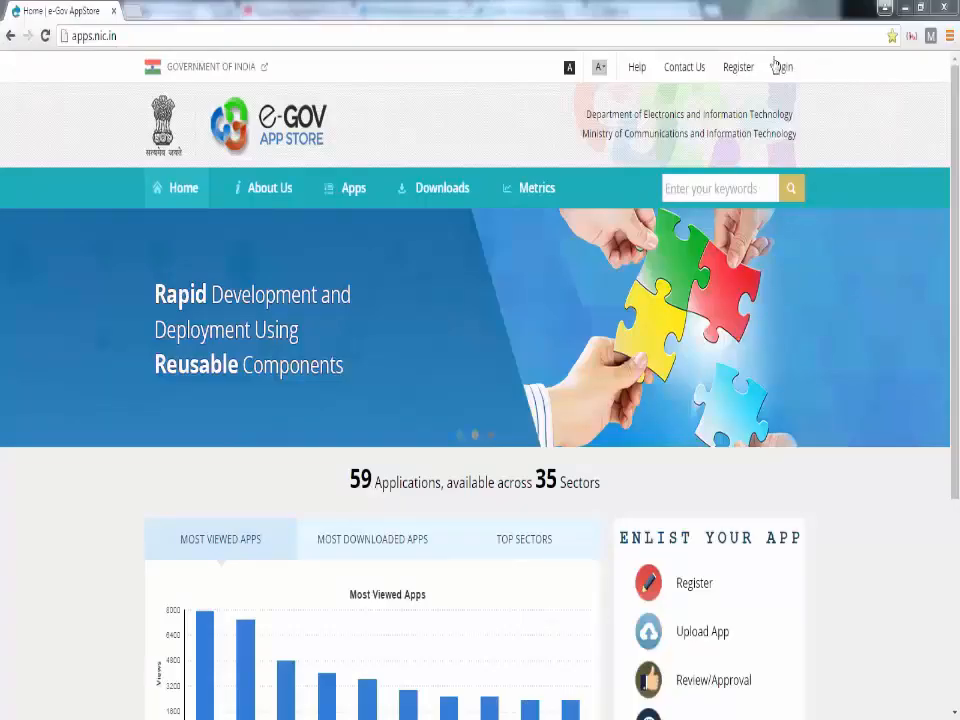
- Sign in as the 'vali' validator account and view apps awaiting validator review
{"action": "left_click", "coordinate": [782, 67]}
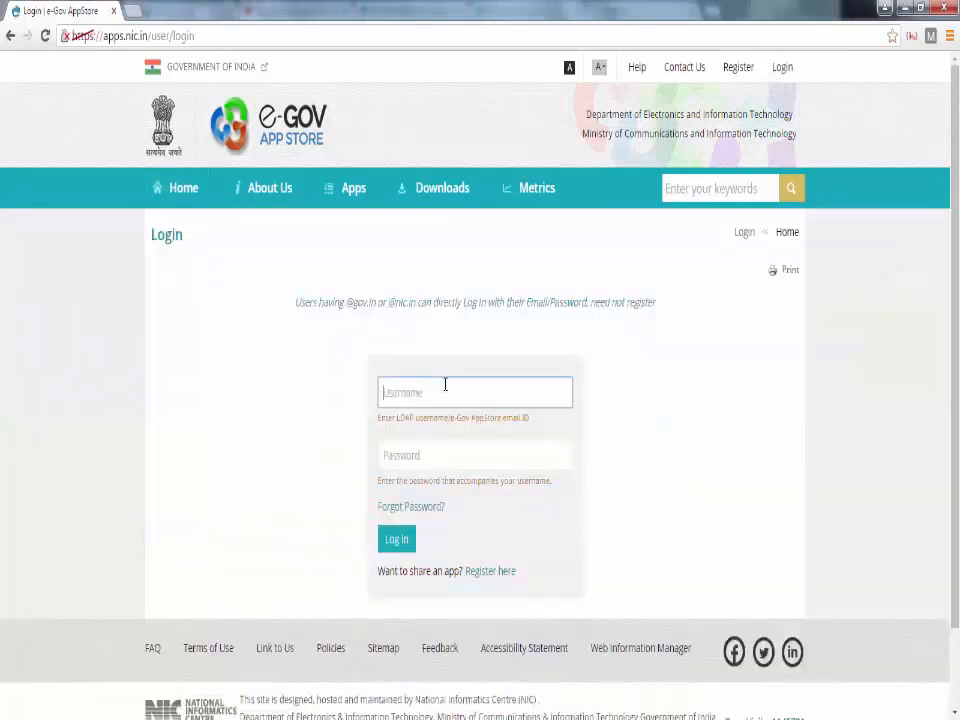
{"action": "type", "text": "validator"}
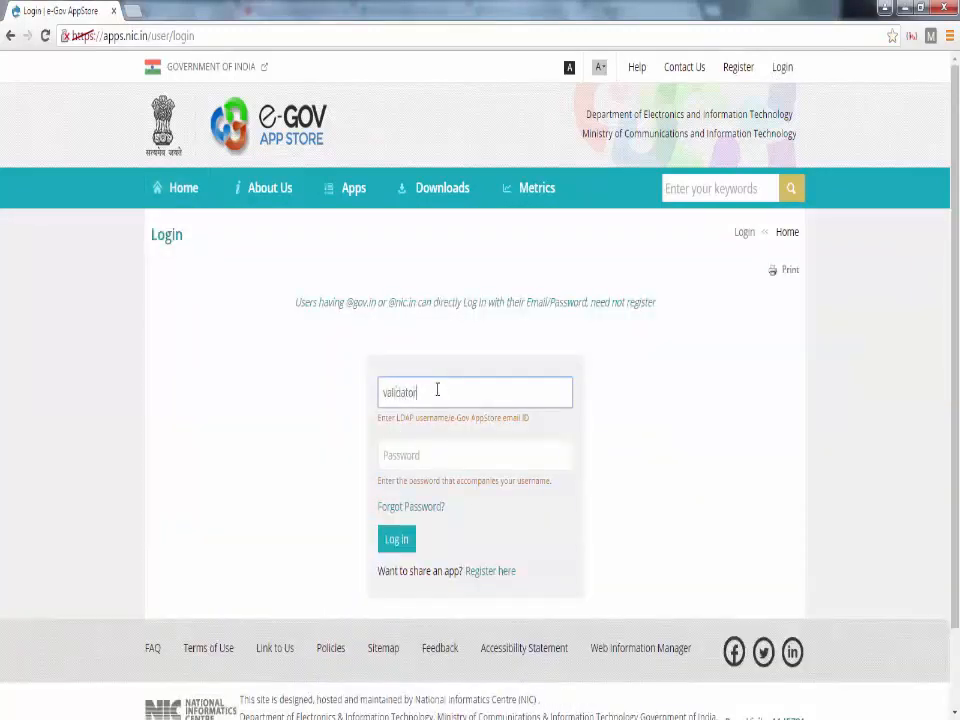
{"action": "left_click", "coordinate": [396, 539]}
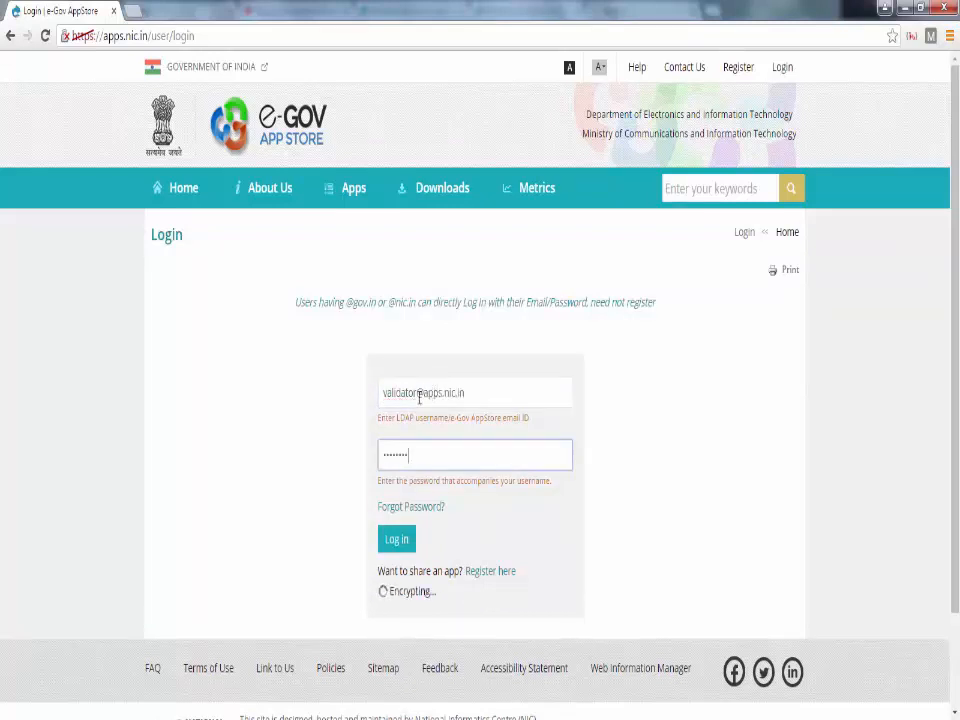
{"action": "left_click", "coordinate": [396, 539]}
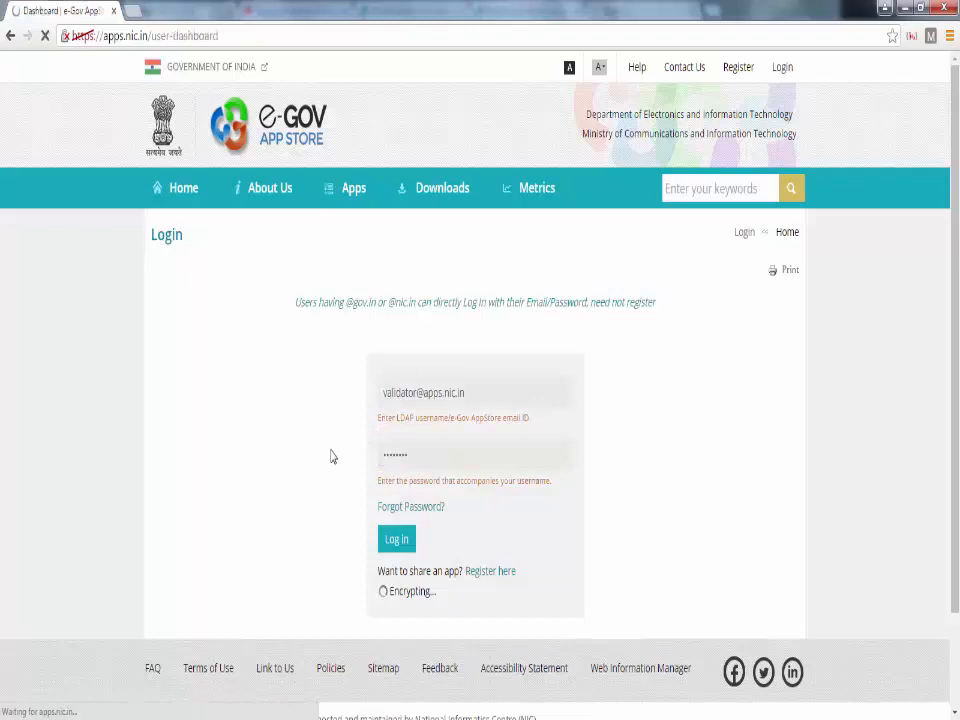
{"action": "left_click", "coordinate": [396, 538]}
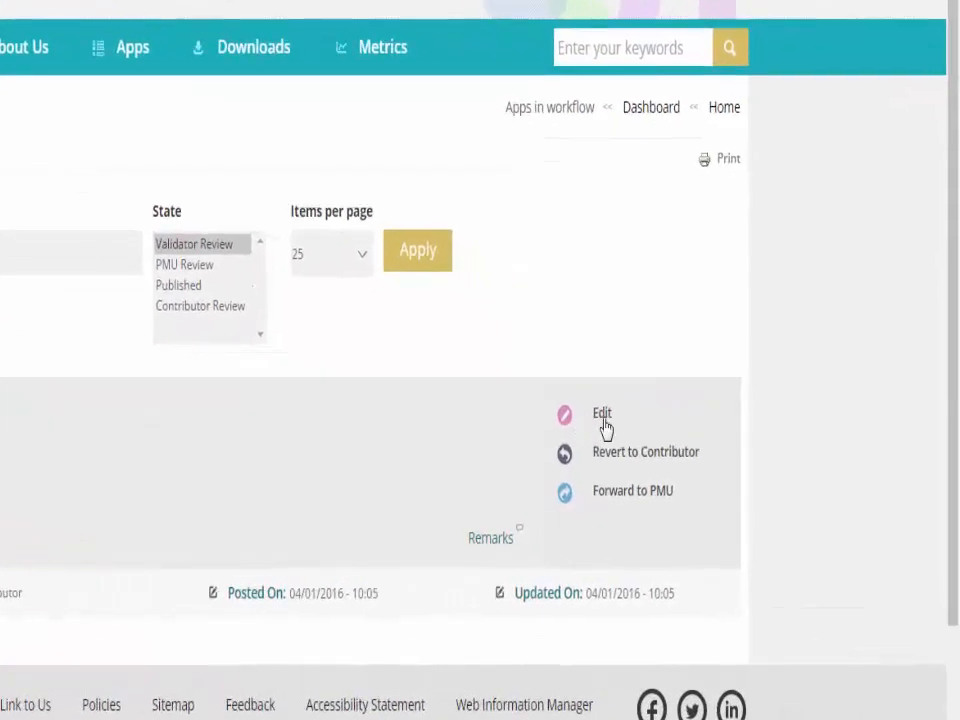
{"action": "mouse_move", "coordinate": [683, 452]}
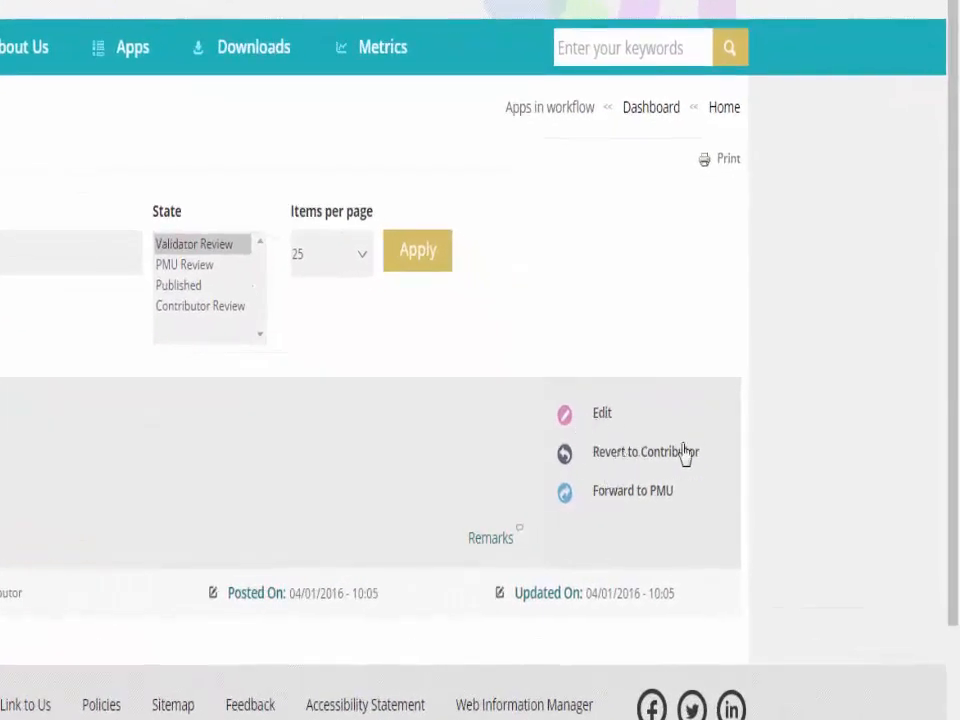
{"action": "mouse_move", "coordinate": [688, 512]}
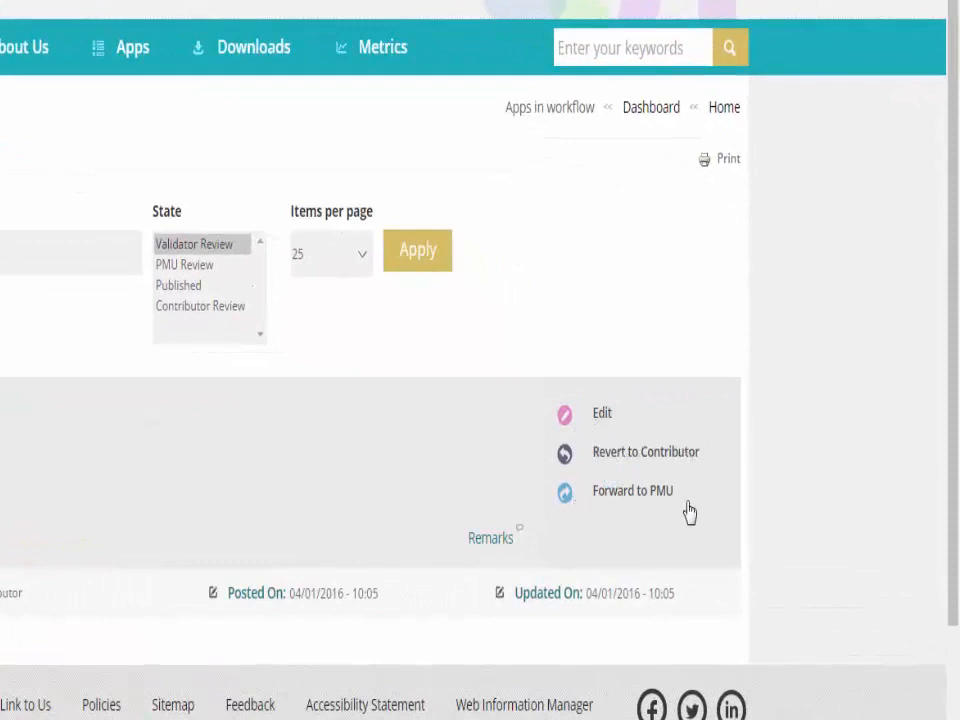
{"action": "mouse_move", "coordinate": [645, 502]}
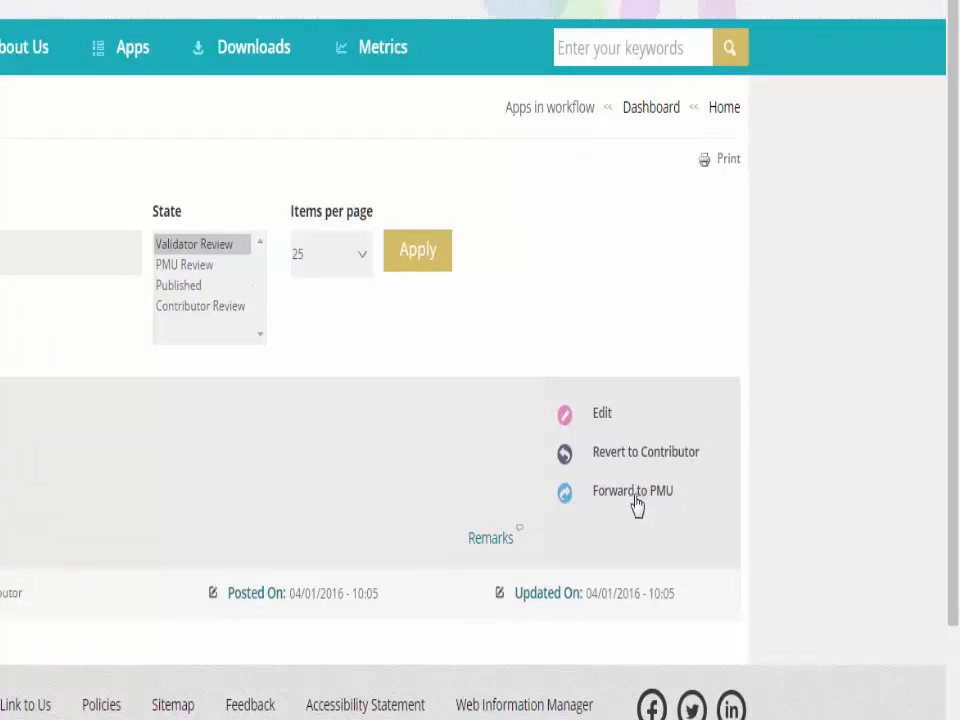
- Forward the app in validator review on to PMU review
{"action": "left_click", "coordinate": [632, 490]}
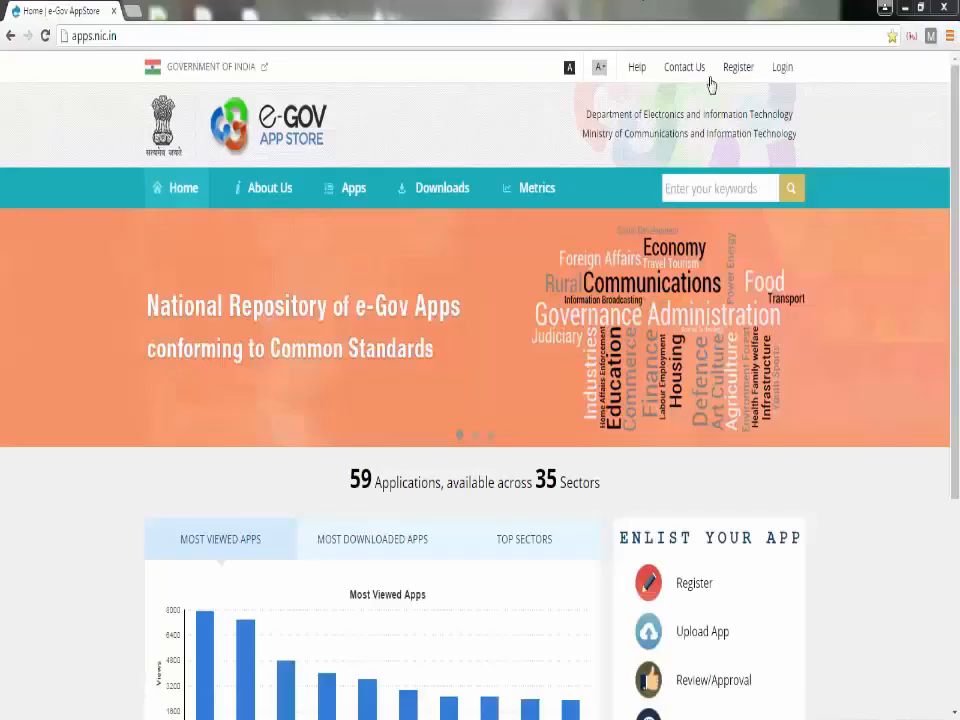
- Sign in as the PMU reviewer and browse the dashboard's apps in PMU review
{"action": "left_click", "coordinate": [782, 67]}
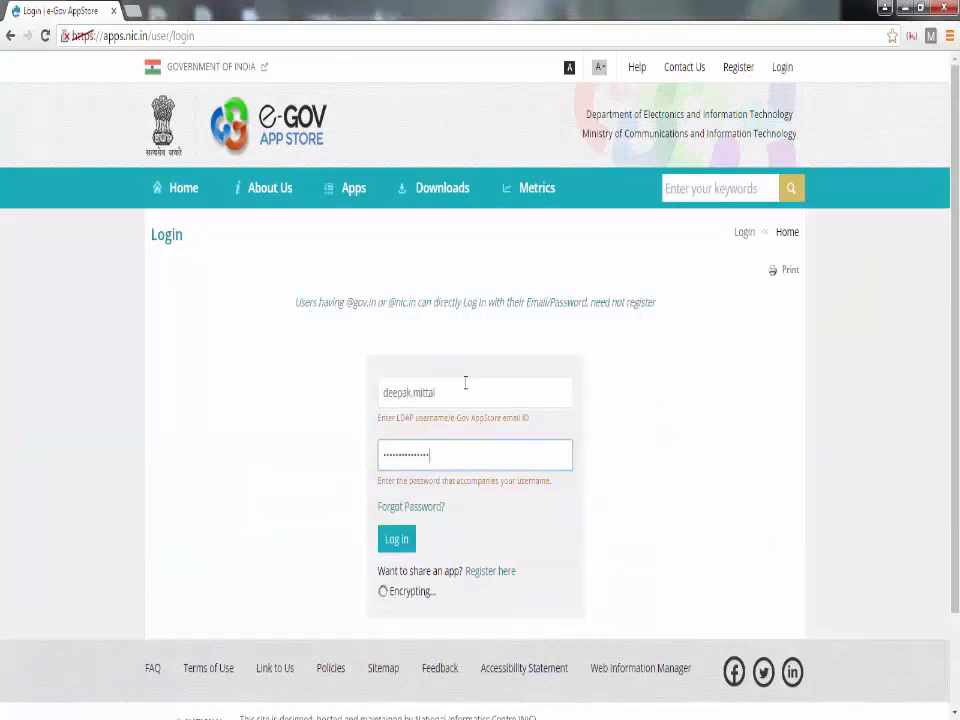
{"action": "left_click", "coordinate": [396, 539]}
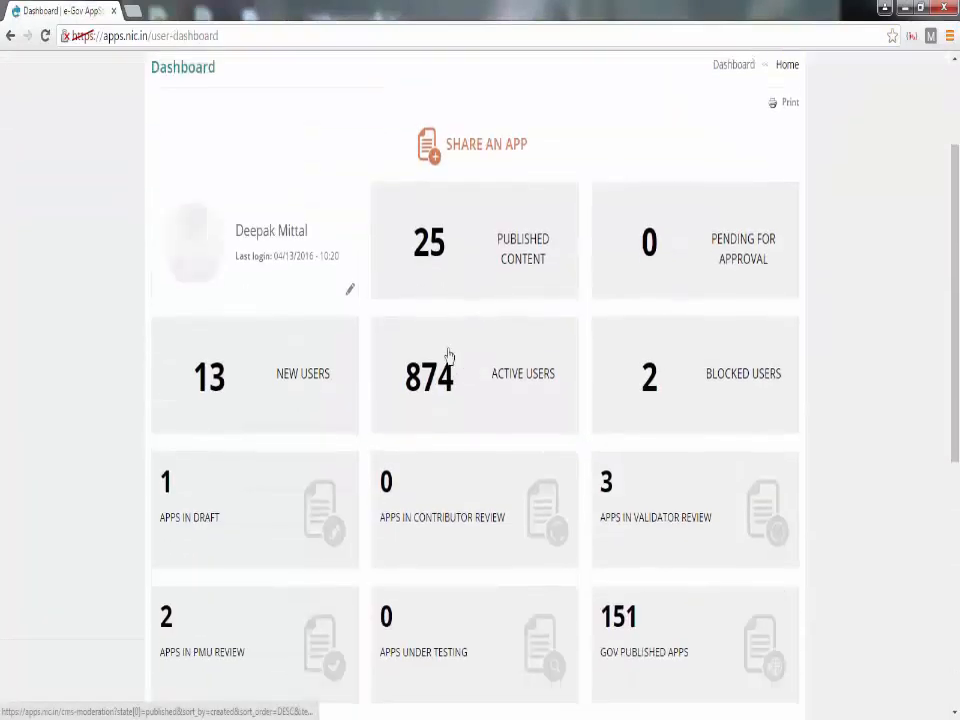
{"action": "mouse_move", "coordinate": [342, 373]}
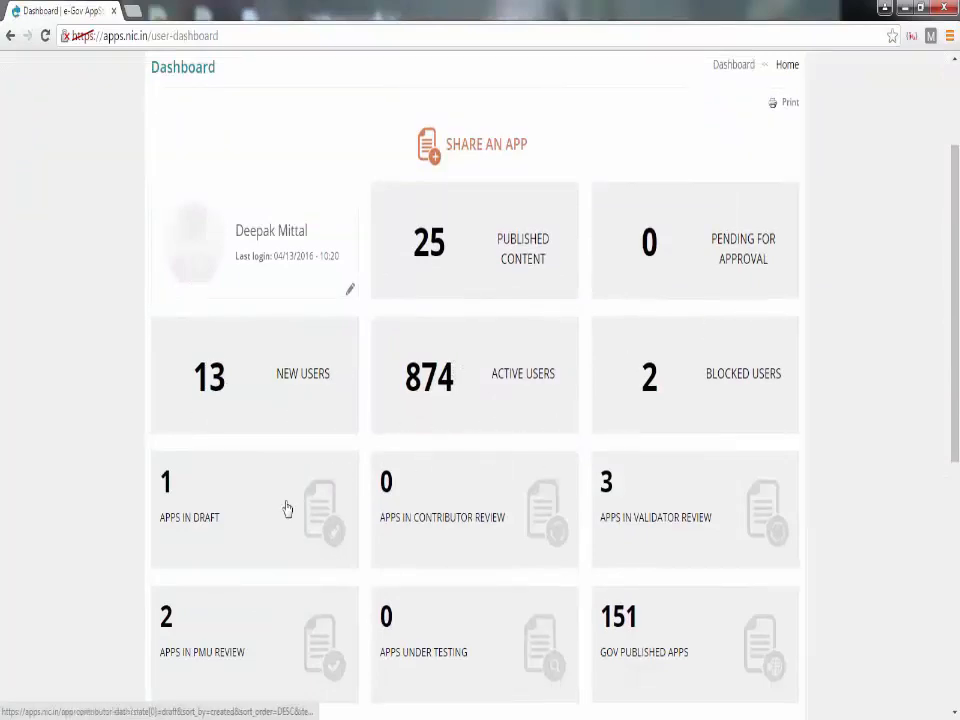
{"action": "scroll", "scroll_direction": "down", "scroll_amount": 3}
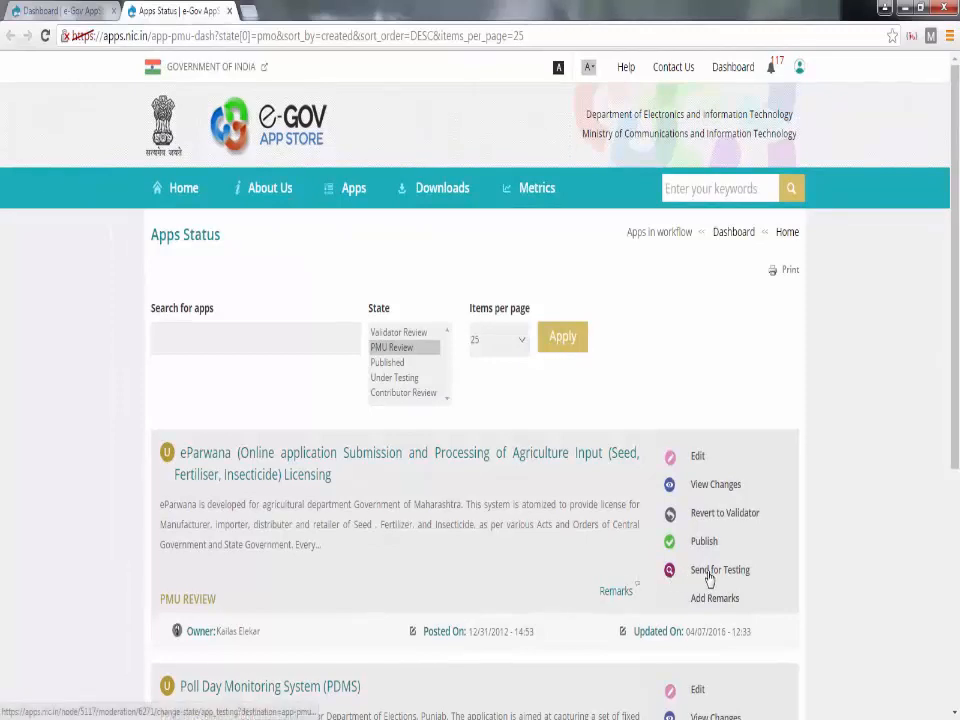
- Send eParwana for testing to the Drupal tester with comment 'Test it'
{"action": "left_click", "coordinate": [719, 569]}
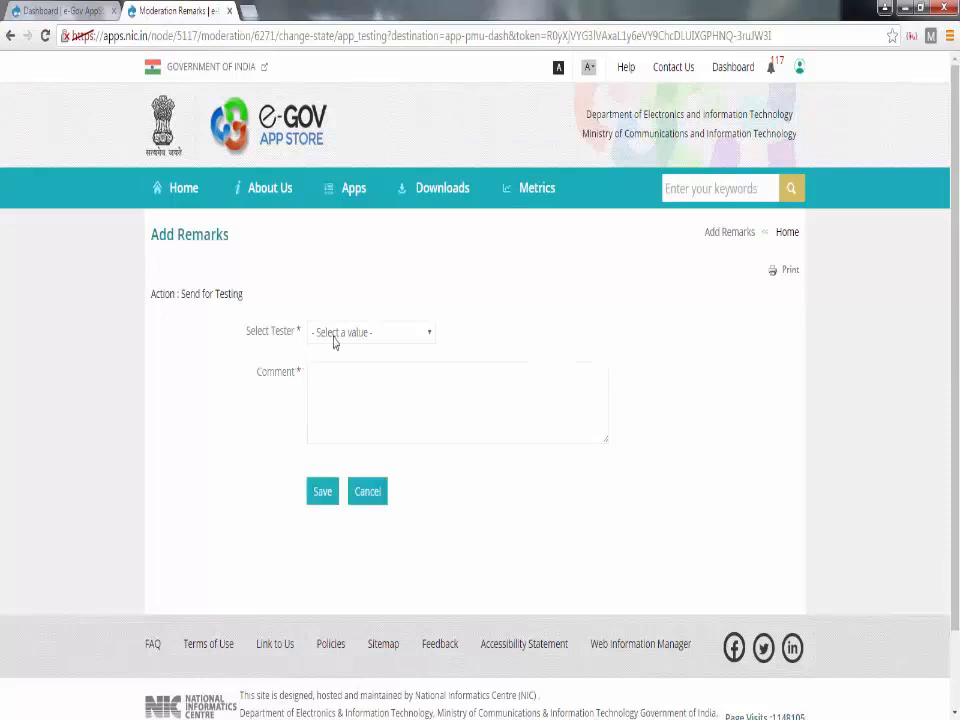
{"action": "left_click", "coordinate": [371, 332]}
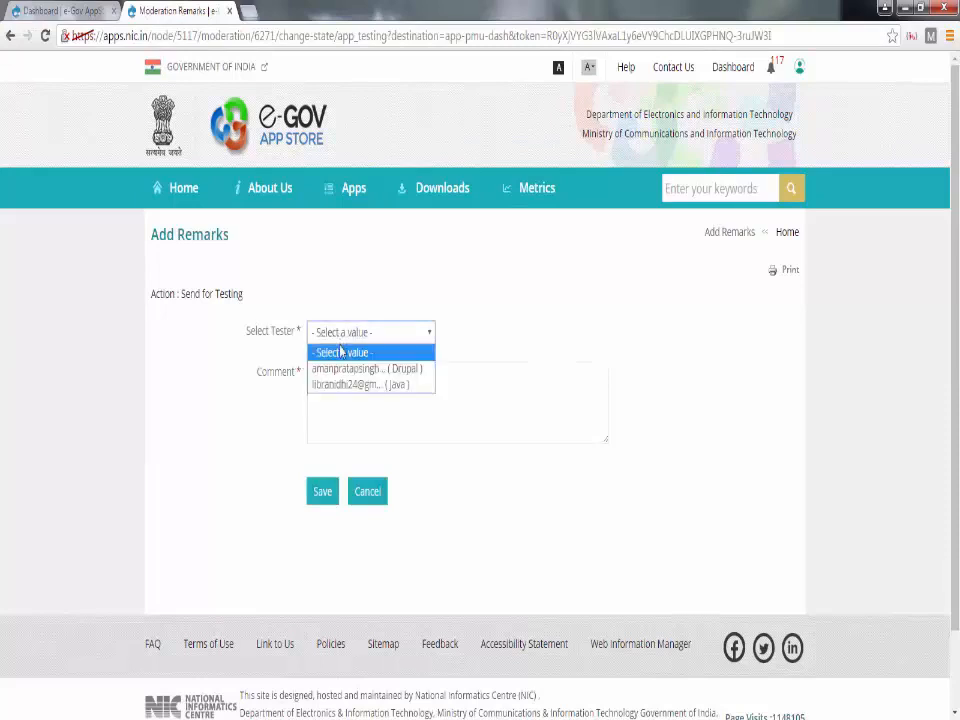
{"action": "left_click", "coordinate": [372, 368]}
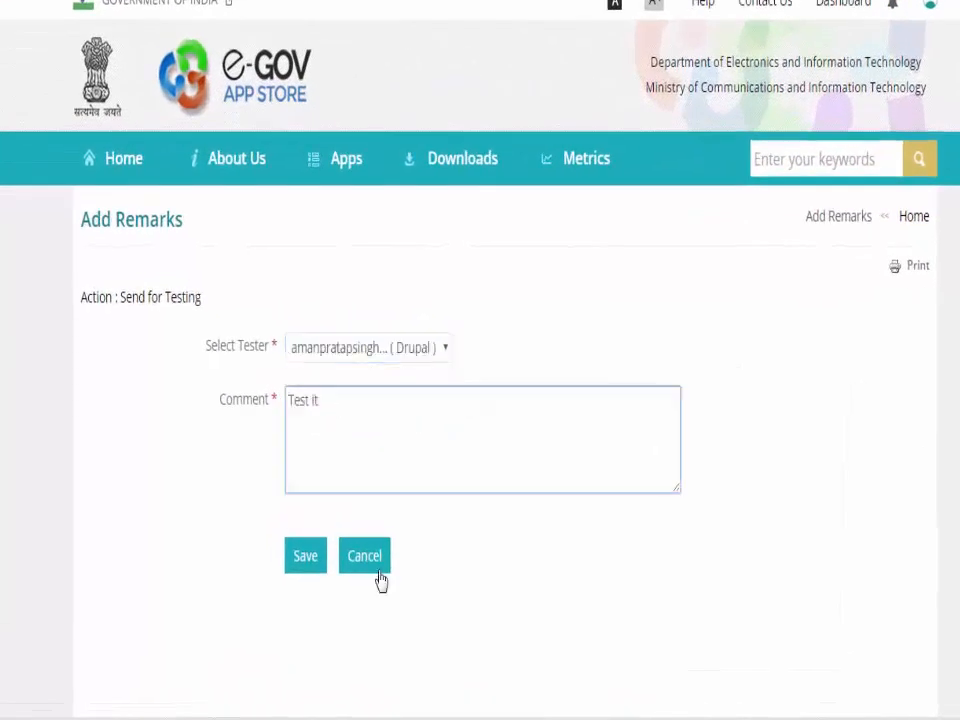
{"action": "left_click", "coordinate": [305, 555]}
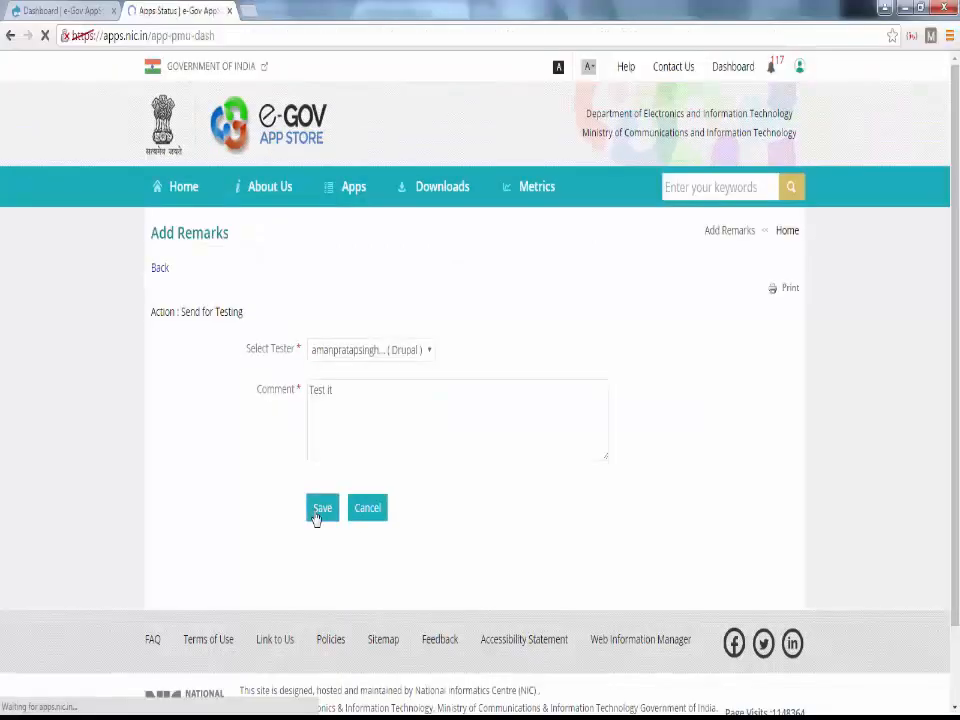
{"action": "left_click", "coordinate": [322, 507]}
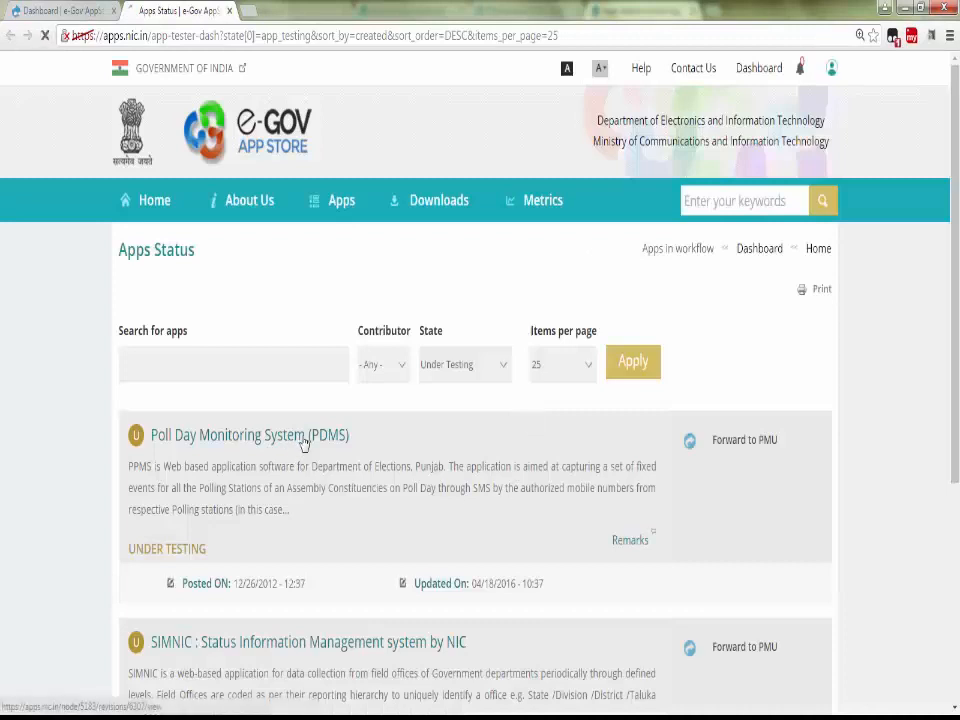
- Review Poll Day Monitoring System's details, then forward PDMS back to PMU
{"action": "left_click", "coordinate": [249, 434]}
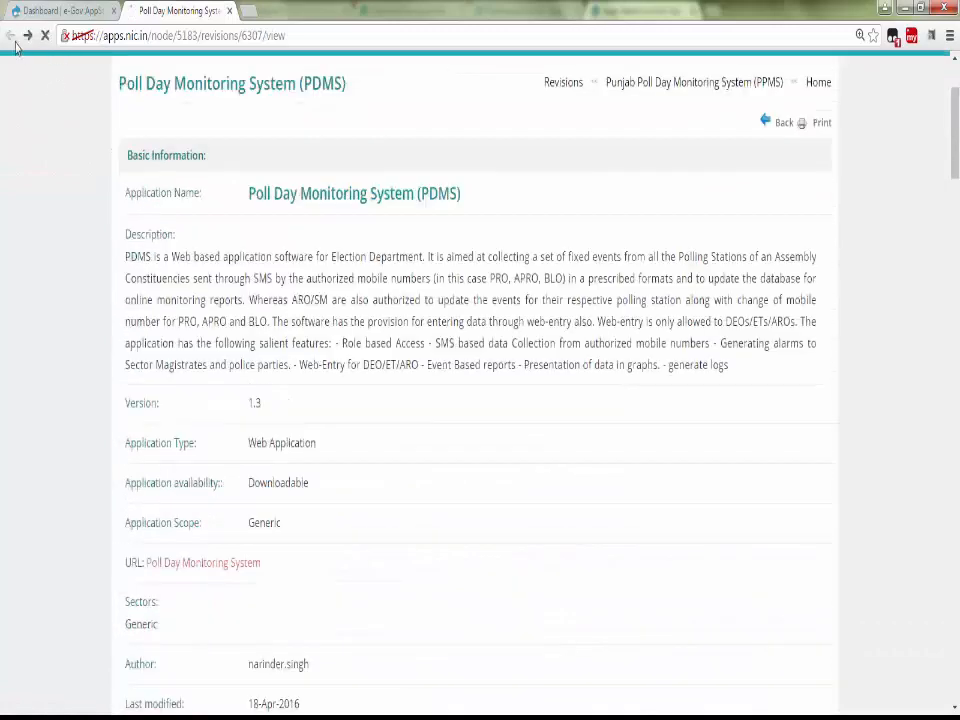
{"action": "left_click", "coordinate": [9, 35]}
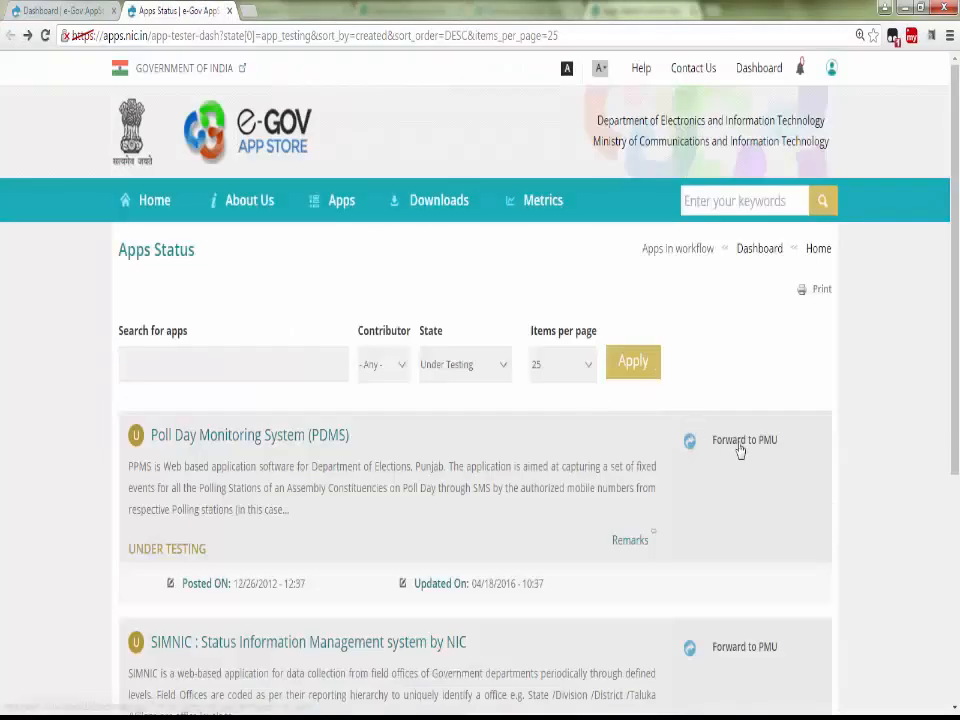
{"action": "left_click", "coordinate": [744, 440]}
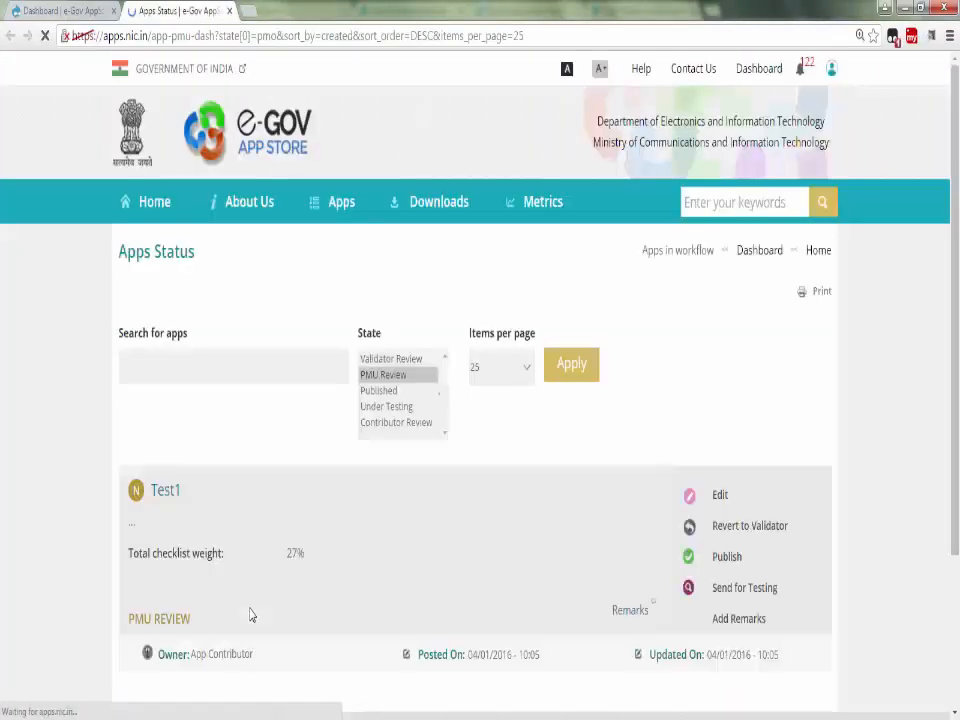
- Open the Publish remarks form for the Test1 app from the PMU Review list
{"action": "scroll", "scroll_direction": "down", "scroll_amount": 3}
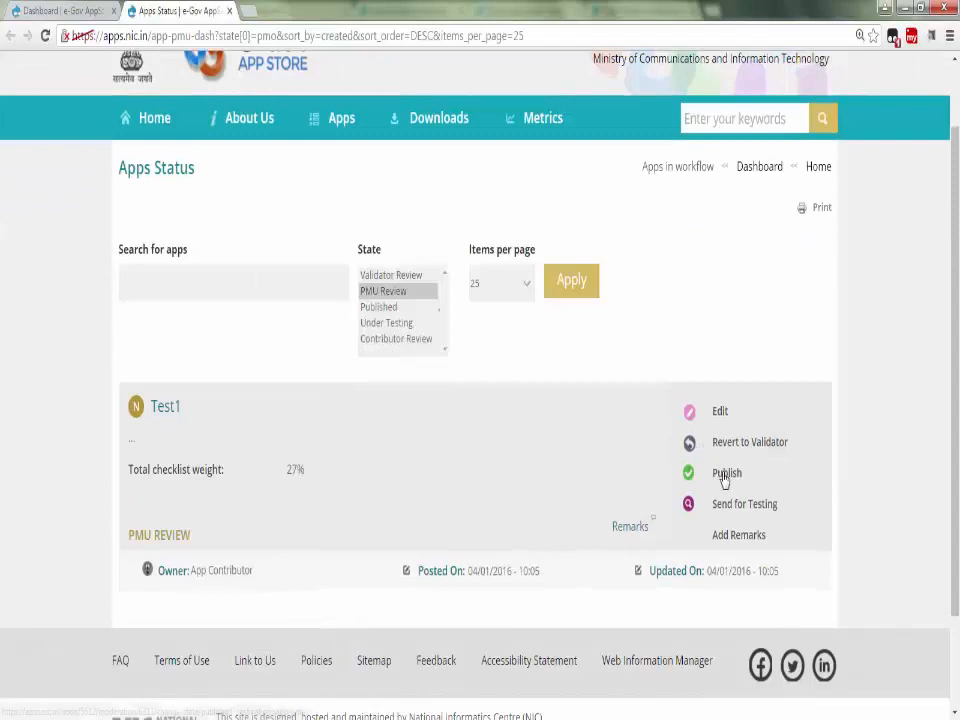
{"action": "left_click", "coordinate": [726, 473]}
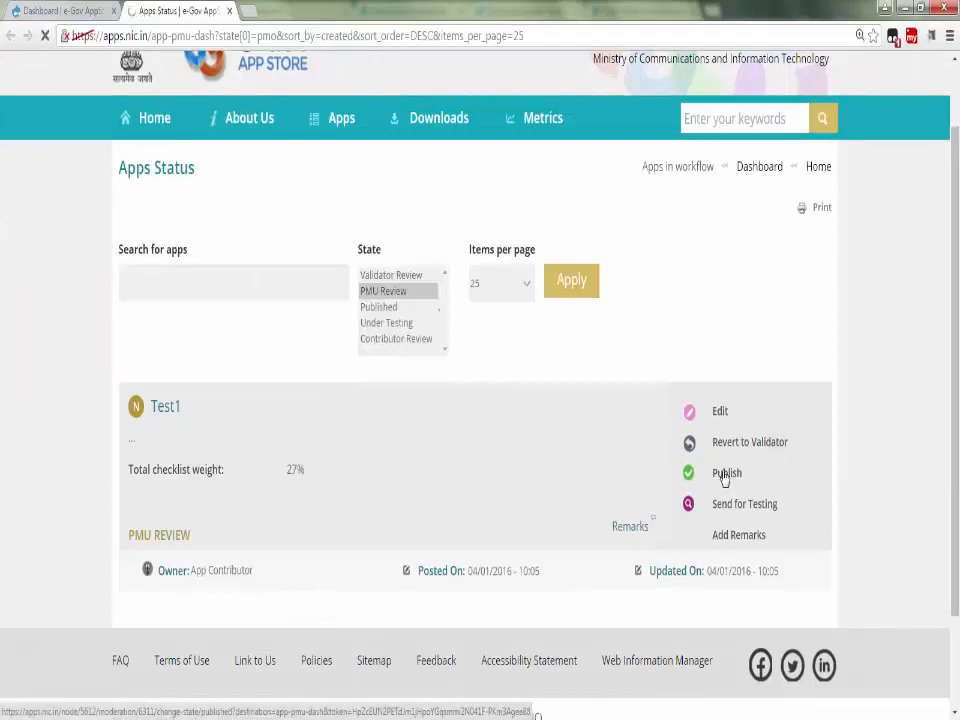
{"action": "left_click", "coordinate": [726, 473]}
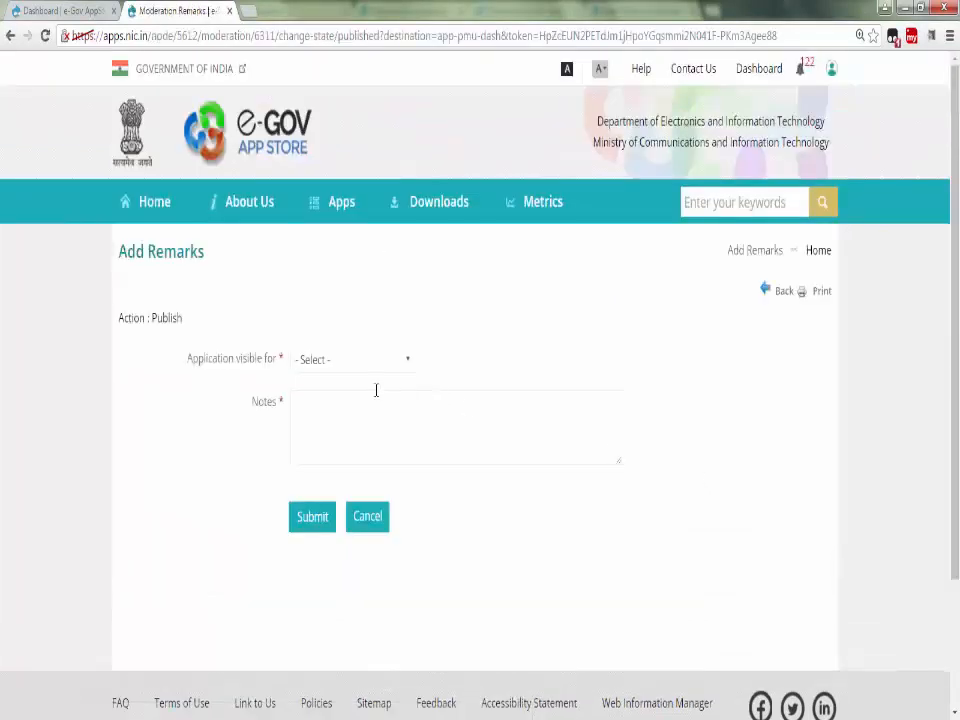